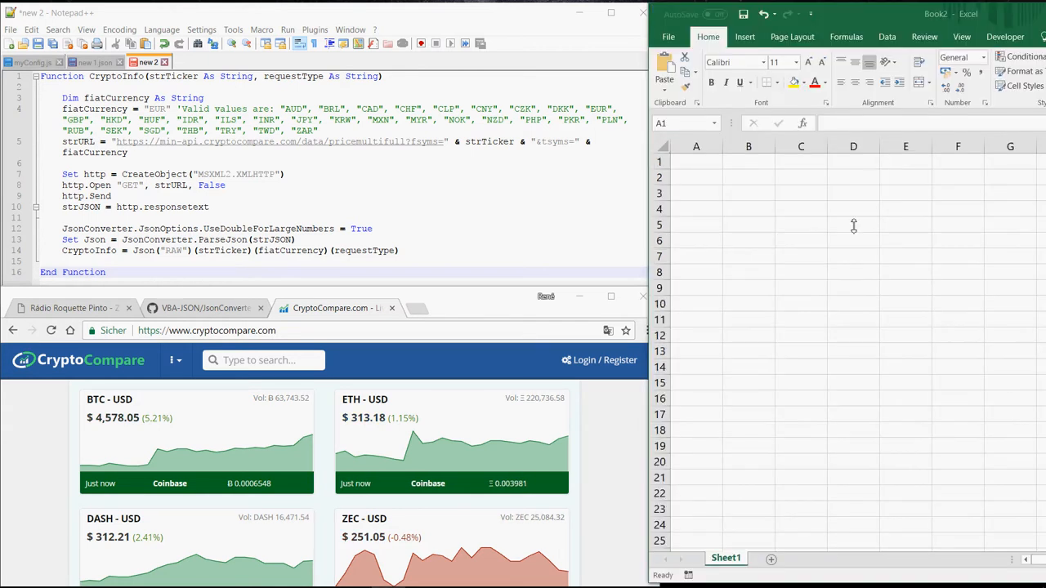
Step: Focus the blank workbook and bring up the Sheet1 tab's context menu
click(696, 161)
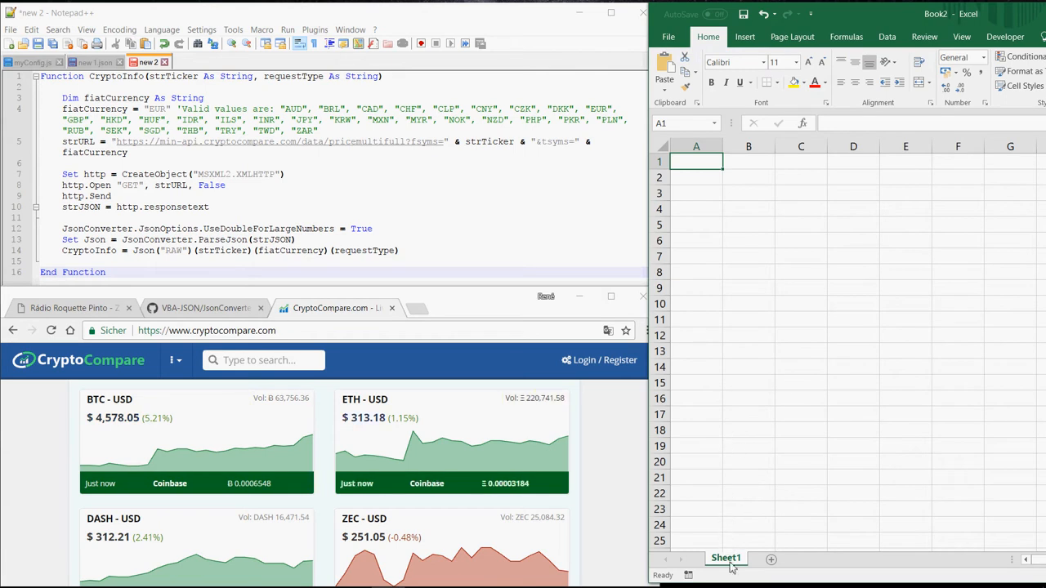
right_click(725, 558)
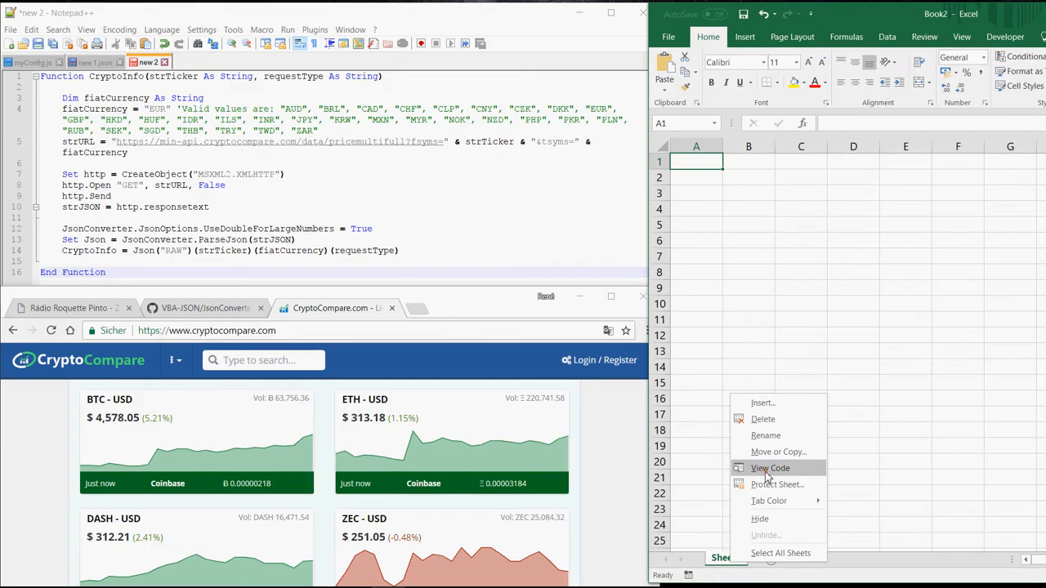
Step: Open the sheet's code in the VBA editor and insert a new module
click(770, 469)
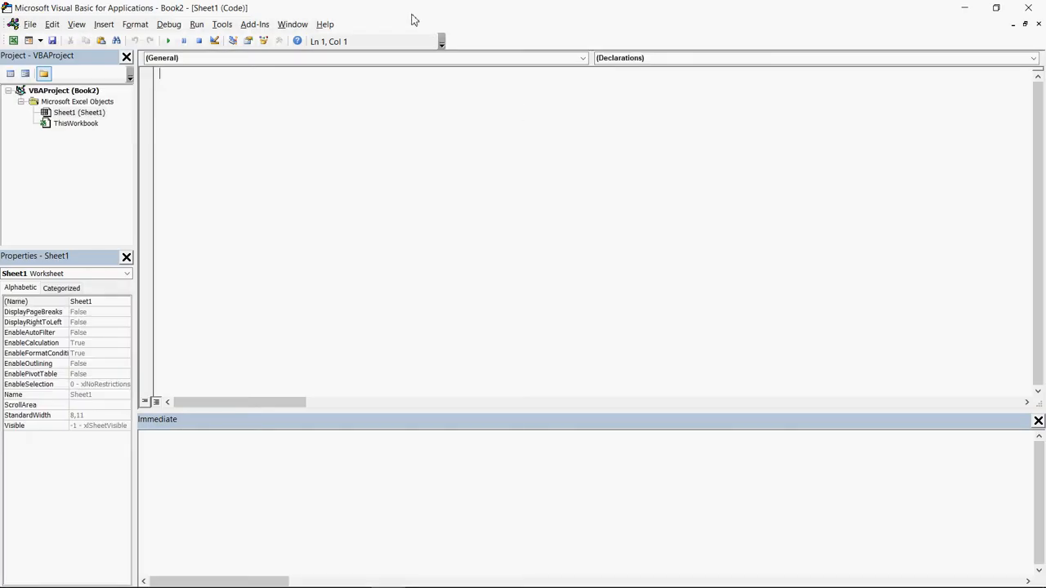
mouse_move(103, 24)
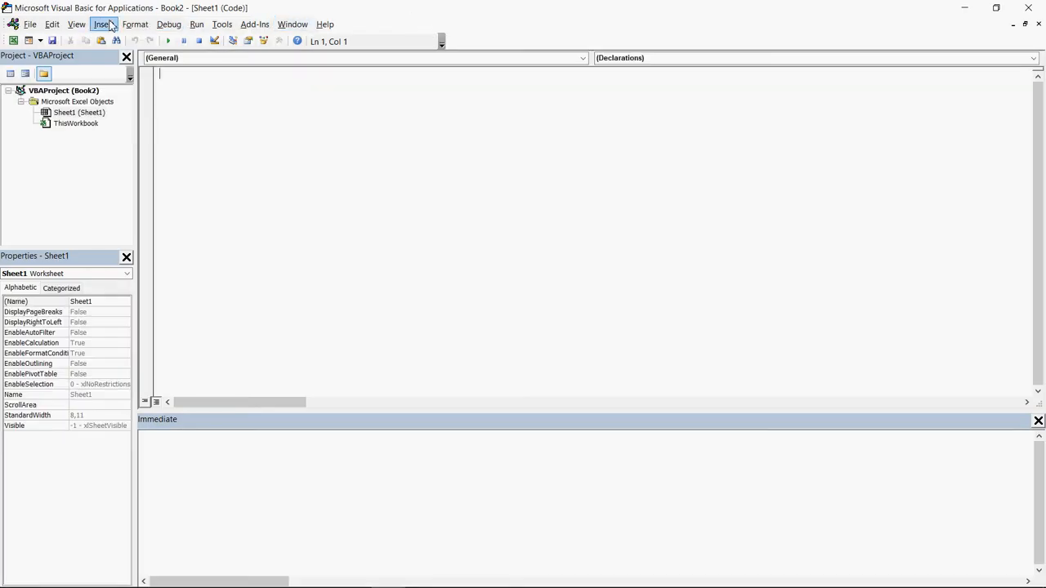
click(103, 23)
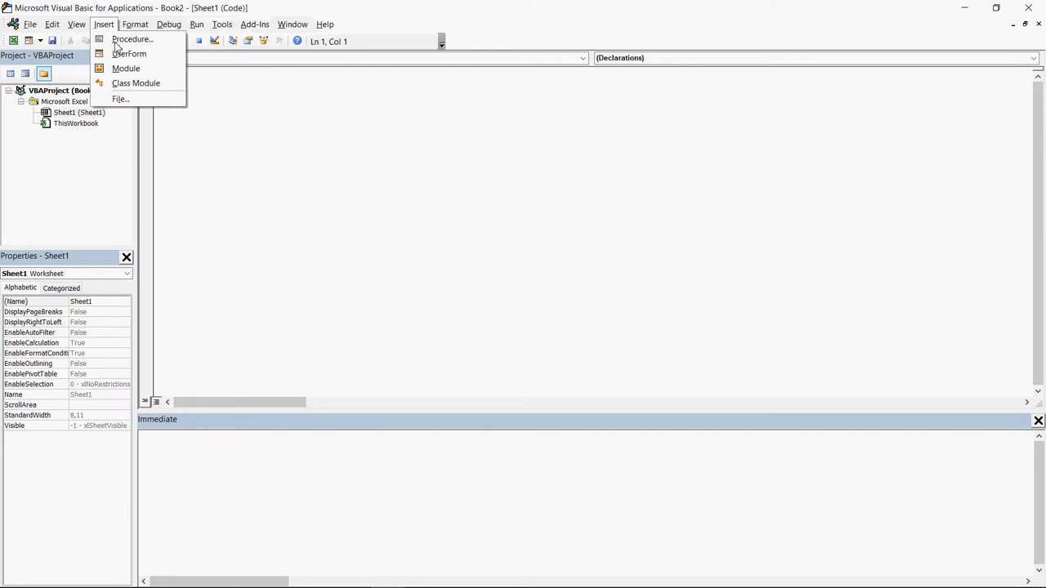
click(126, 68)
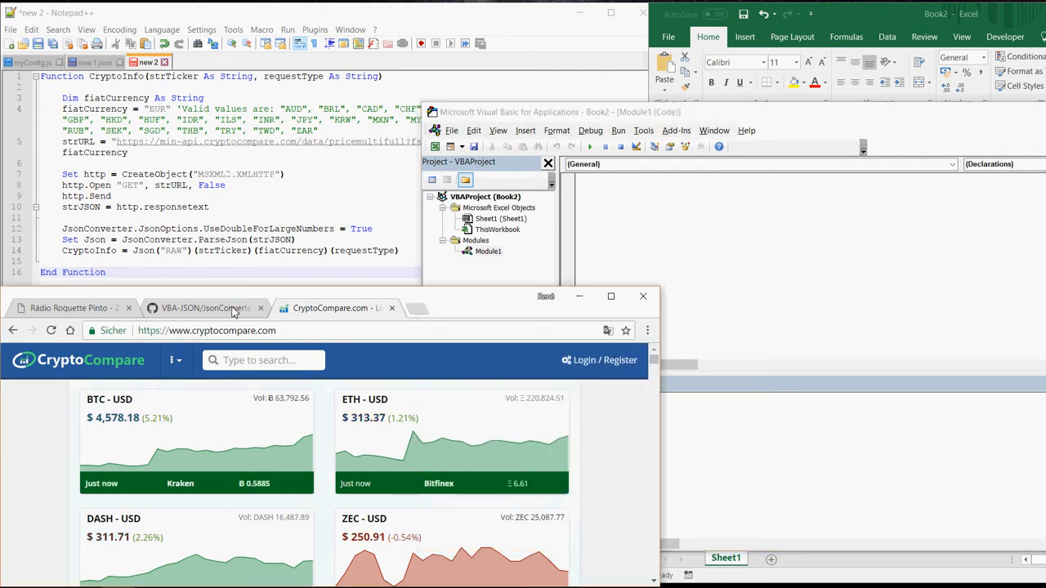
Step: Rename Module1 to JsonConverter, using the file name copied from GitHub
click(204, 308)
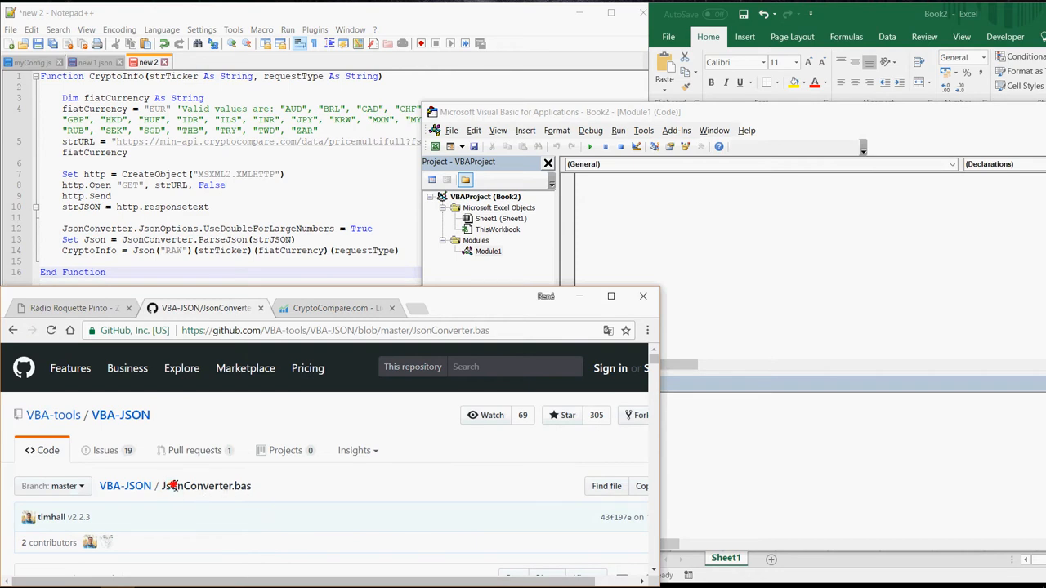
double_click(196, 486)
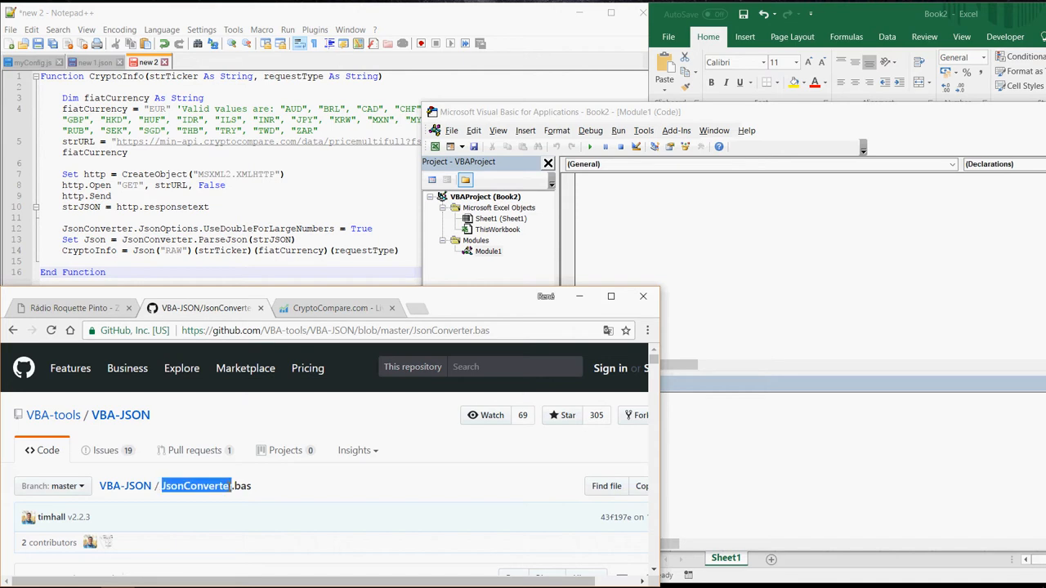
click(700, 283)
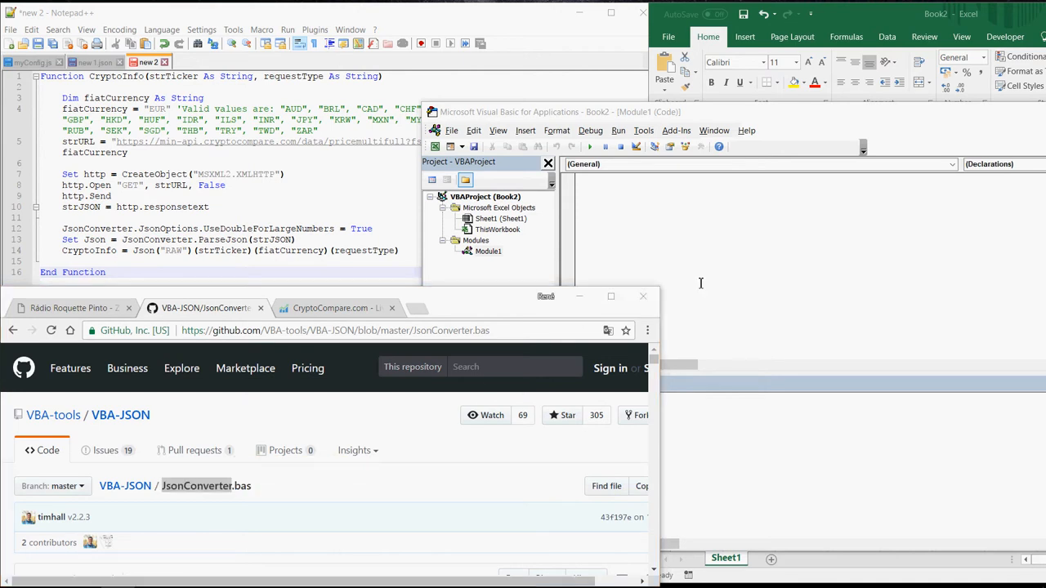
click(488, 251)
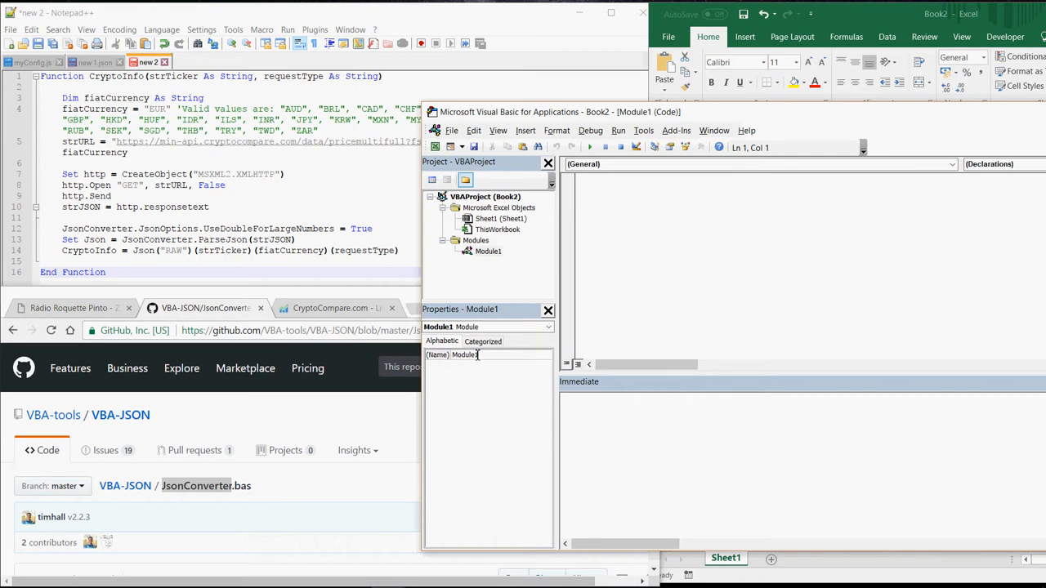
double_click(464, 354)
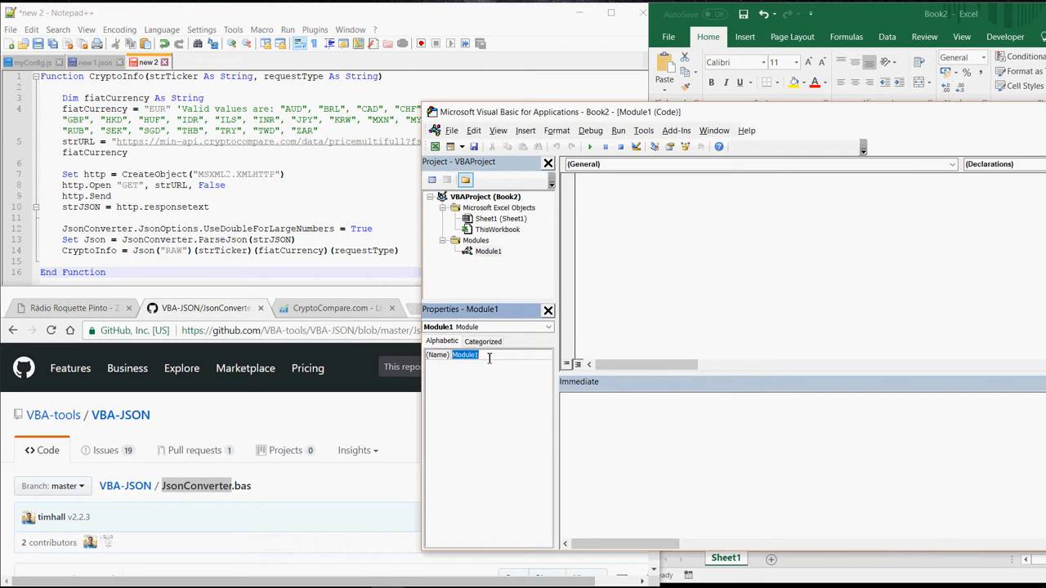
text(JsonConverter)
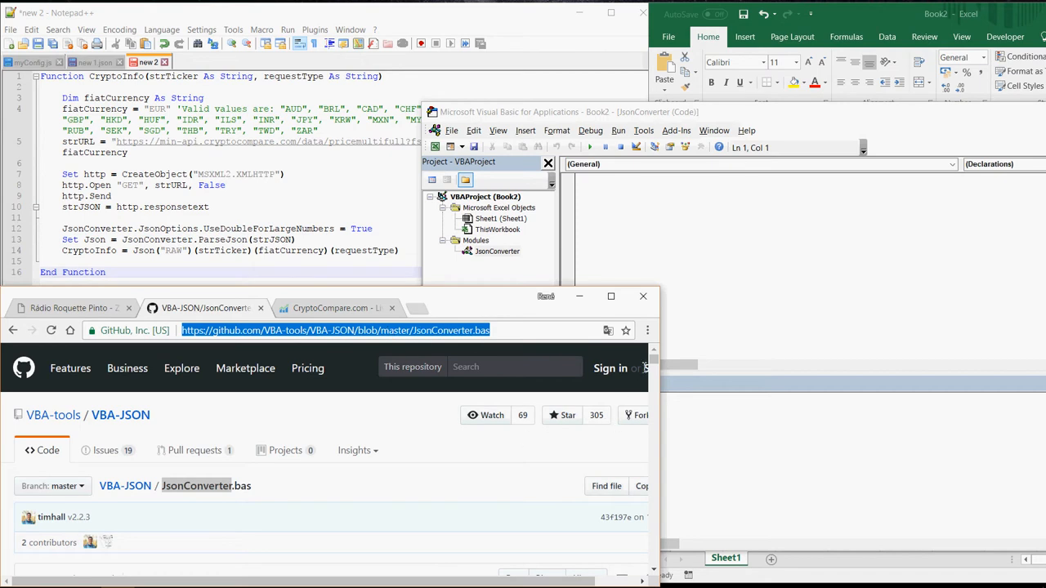
Step: Select the JsonConverter.bas code from the first line through #End If and copy it
double_click(196, 485)
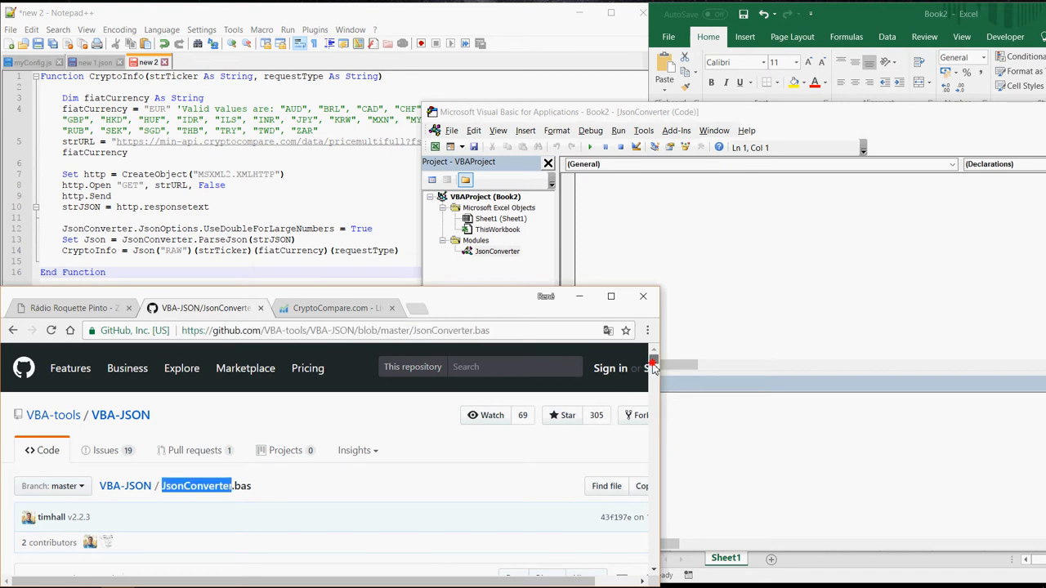
scroll(down, 3)
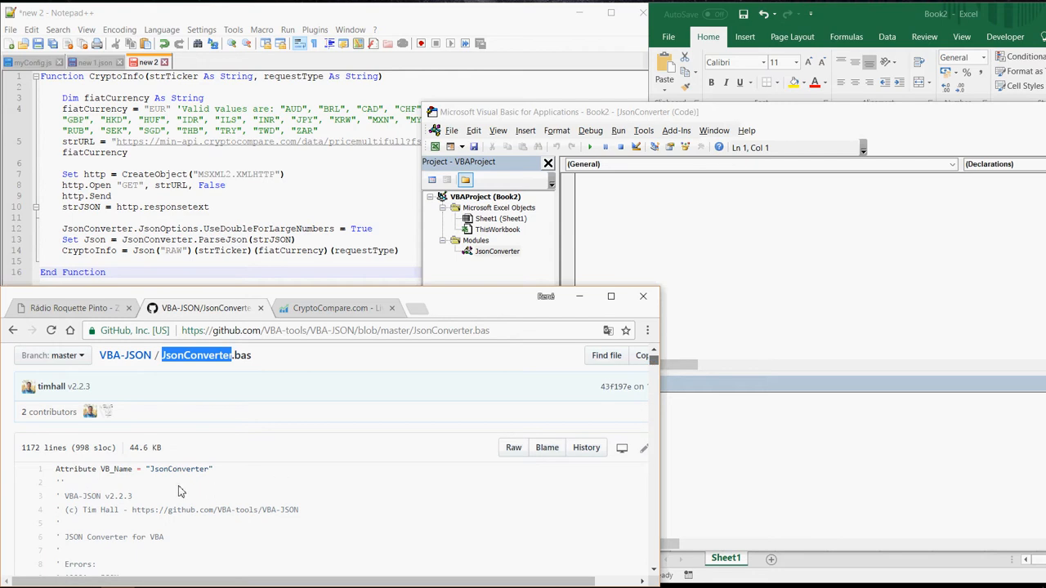
scroll(down, 3)
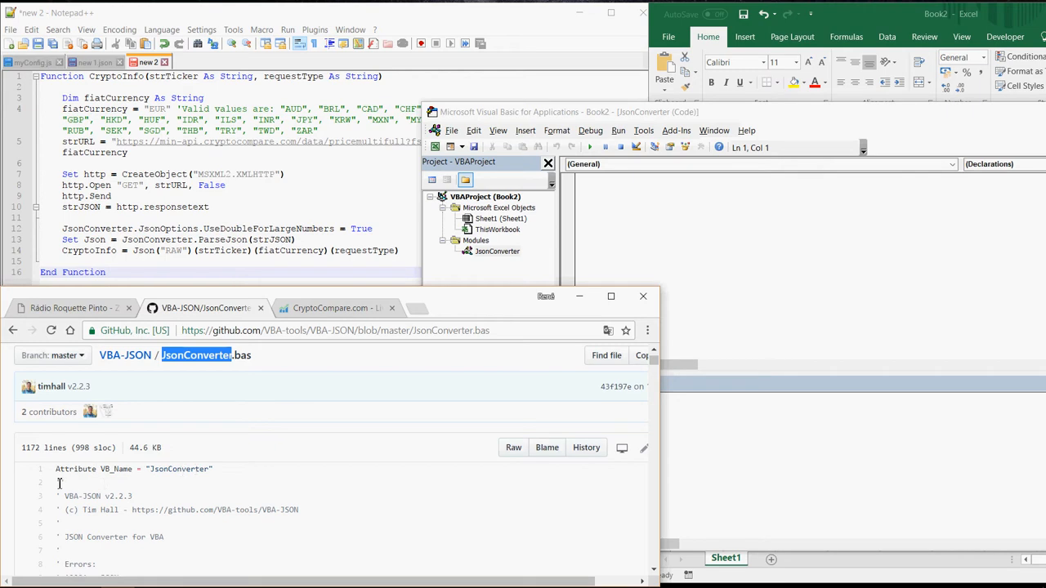
scroll(down, 3)
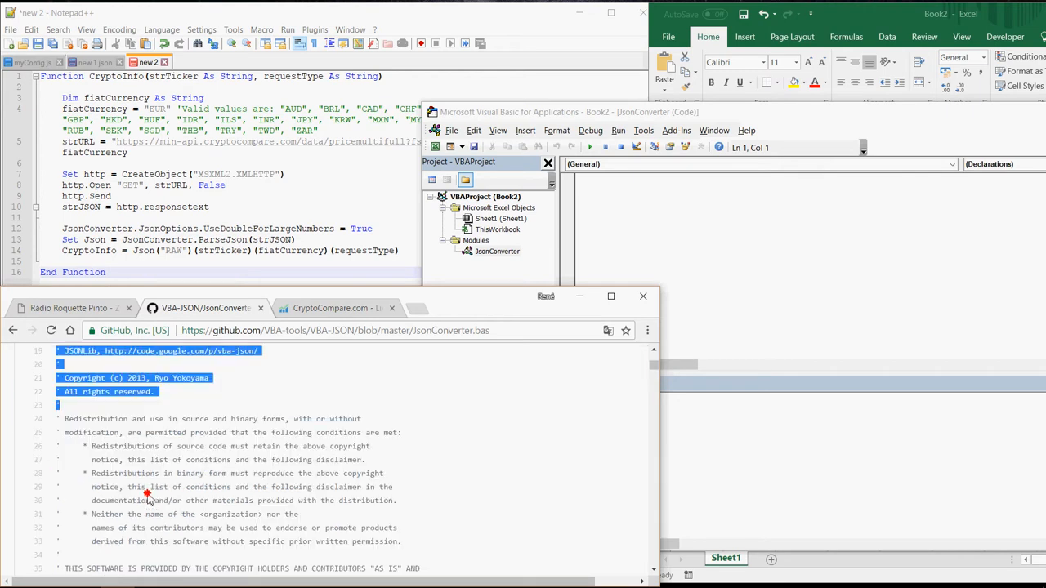
scroll(down, 3)
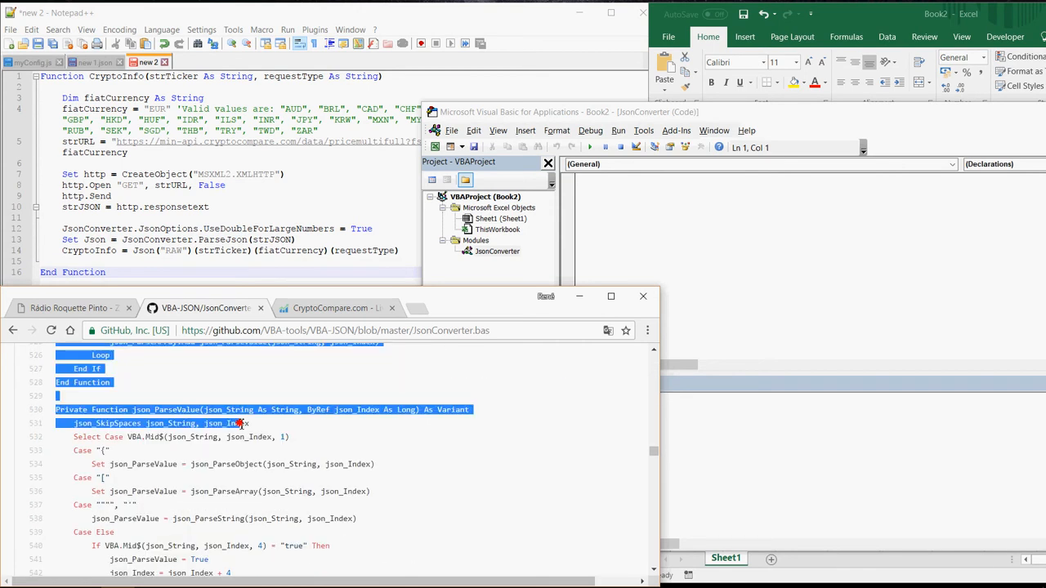
scroll(down, 3)
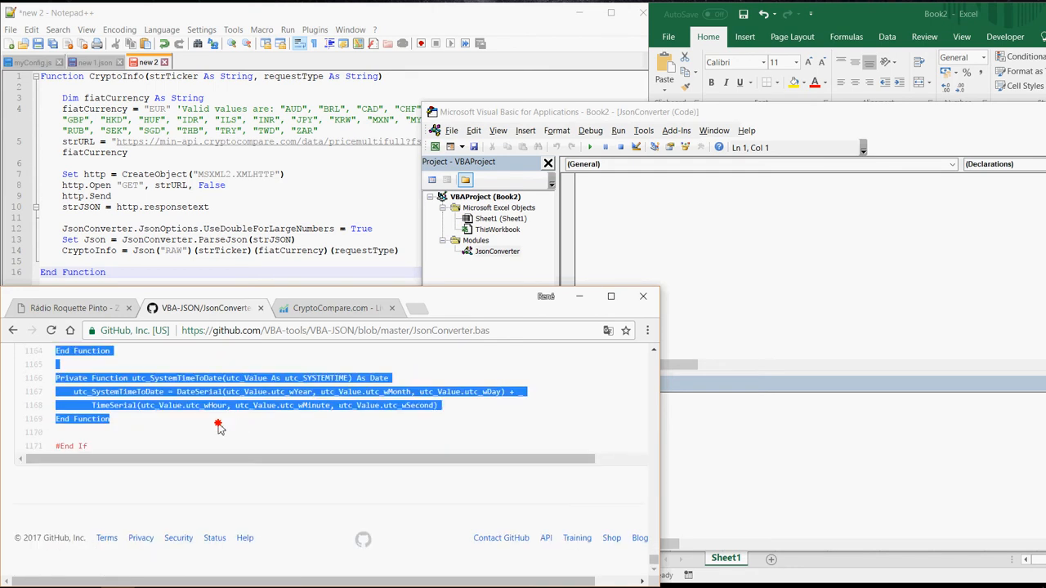
click(219, 425)
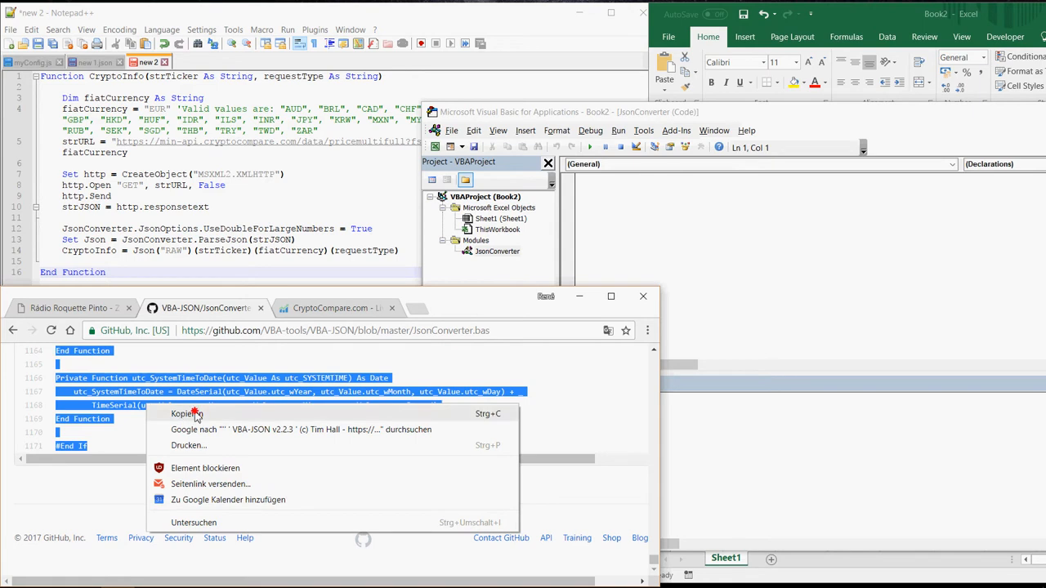
click(182, 413)
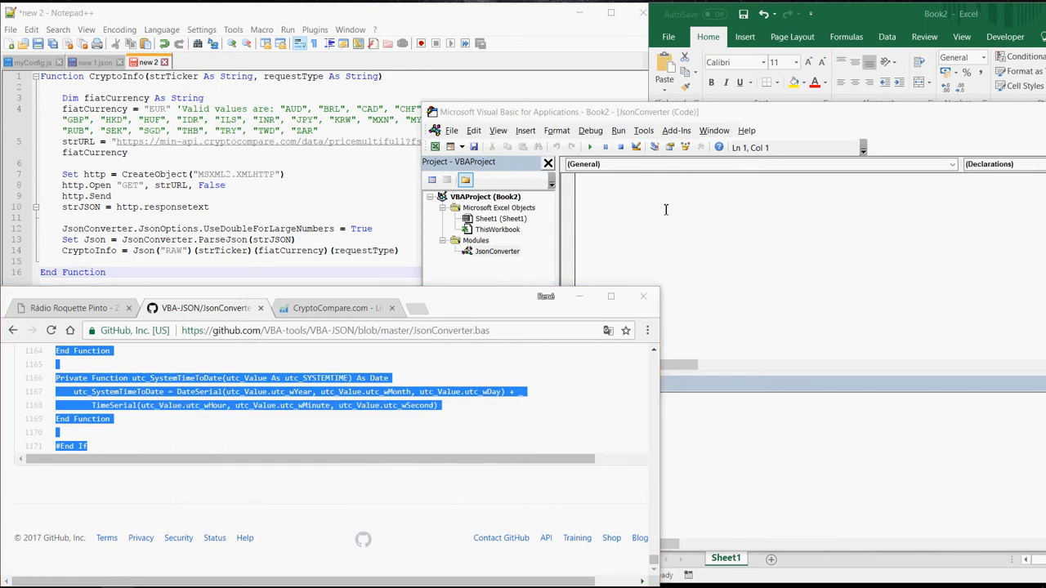
Step: Bring up the paste option inside the empty JsonConverter module
right_click(640, 202)
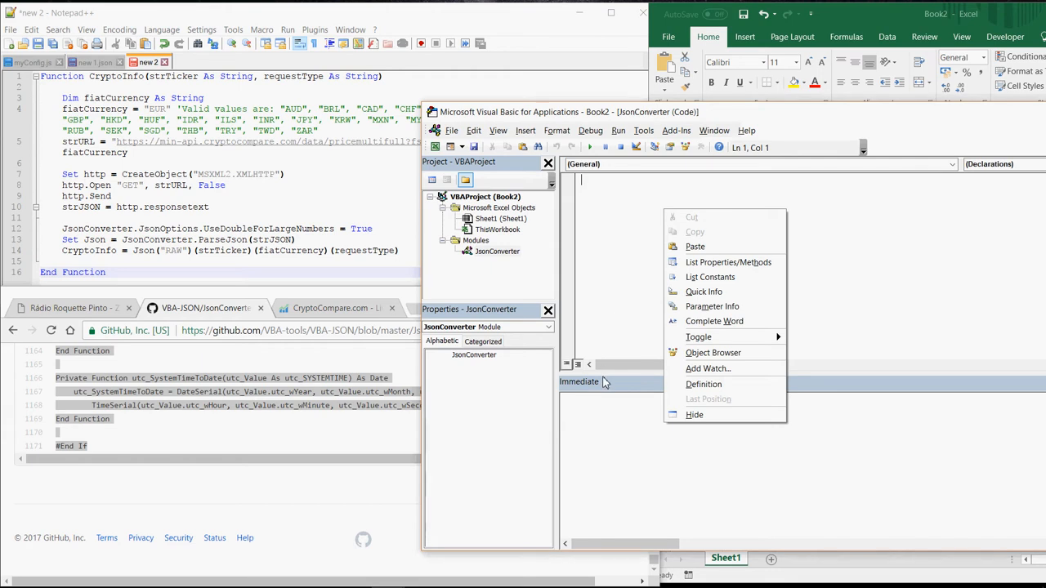
mouse_move(695, 246)
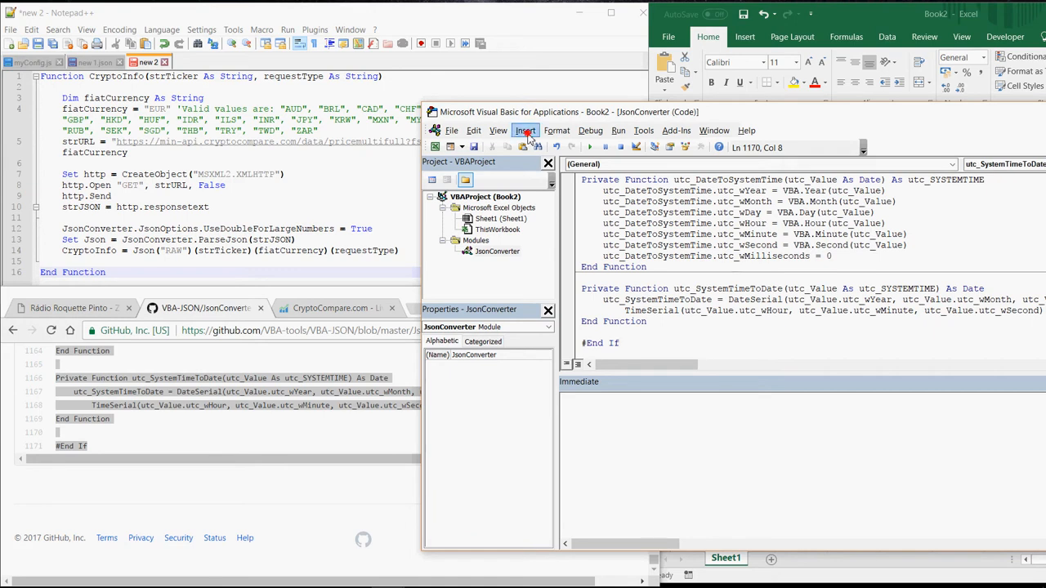
Step: Insert a second module, then copy the selected CryptoInfo function from Notepad++
click(525, 131)
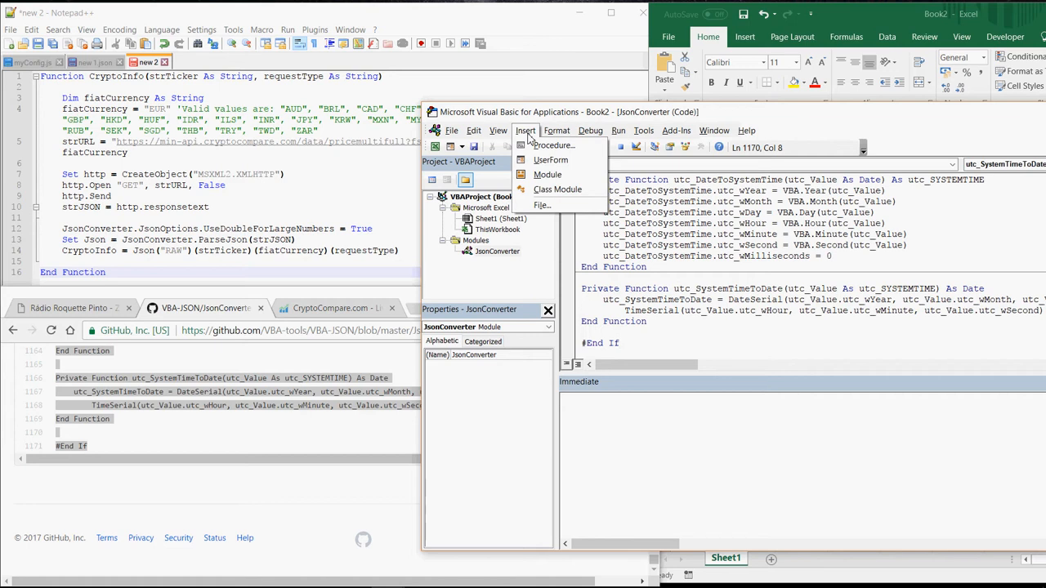
mouse_move(547, 175)
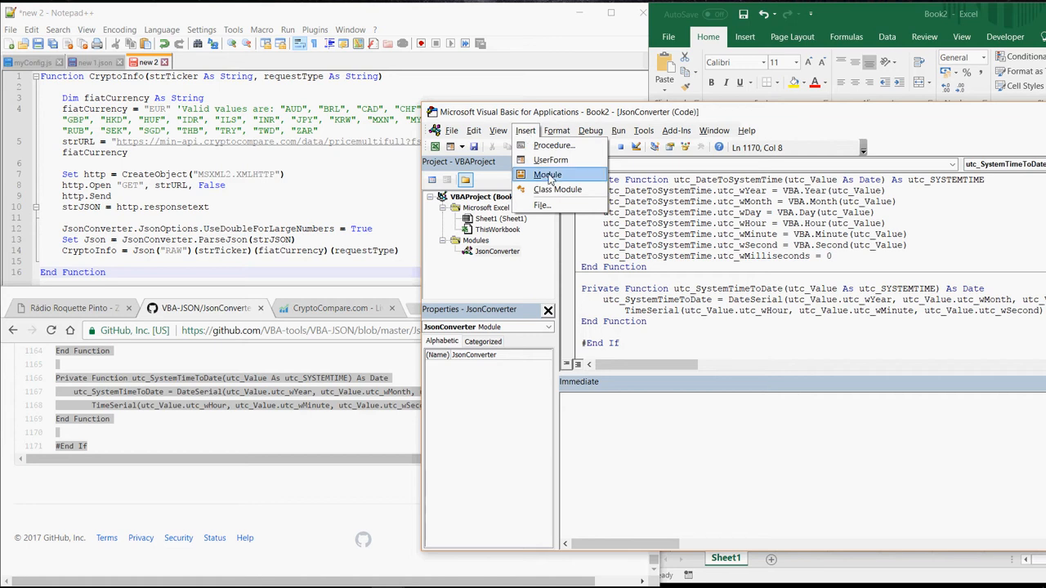
click(547, 175)
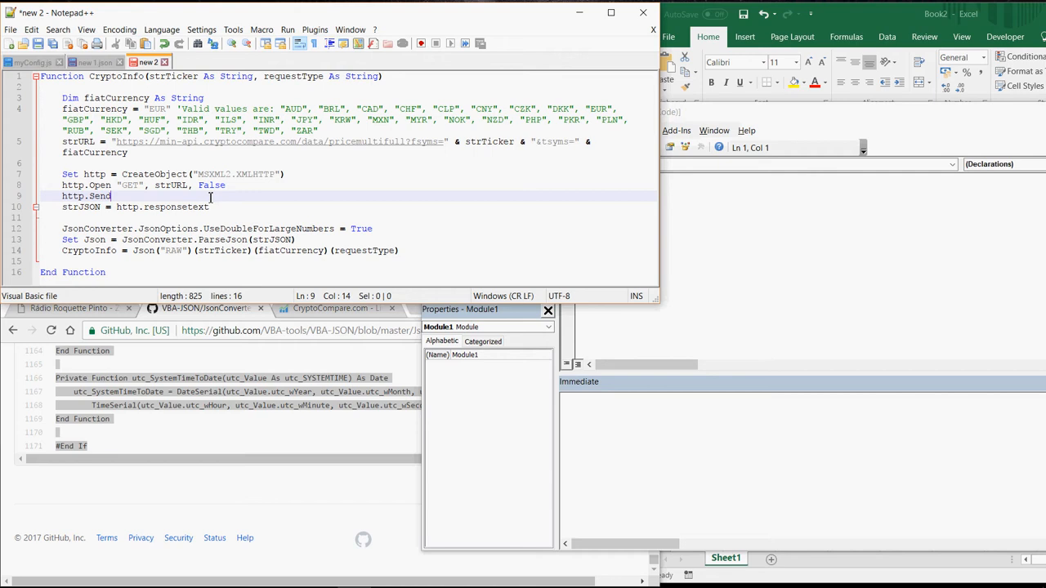
mouse_move(201, 236)
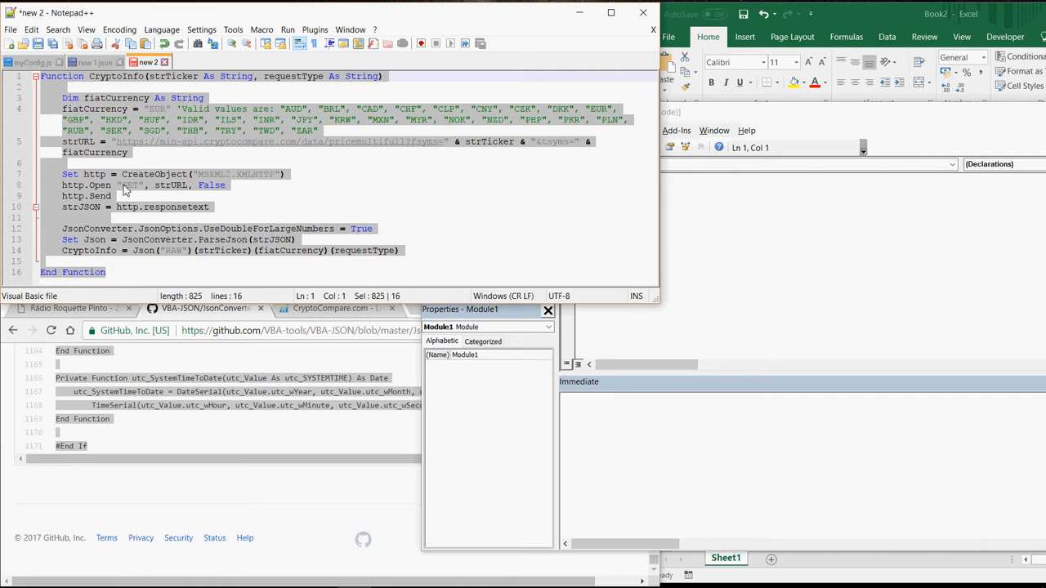
right_click(122, 190)
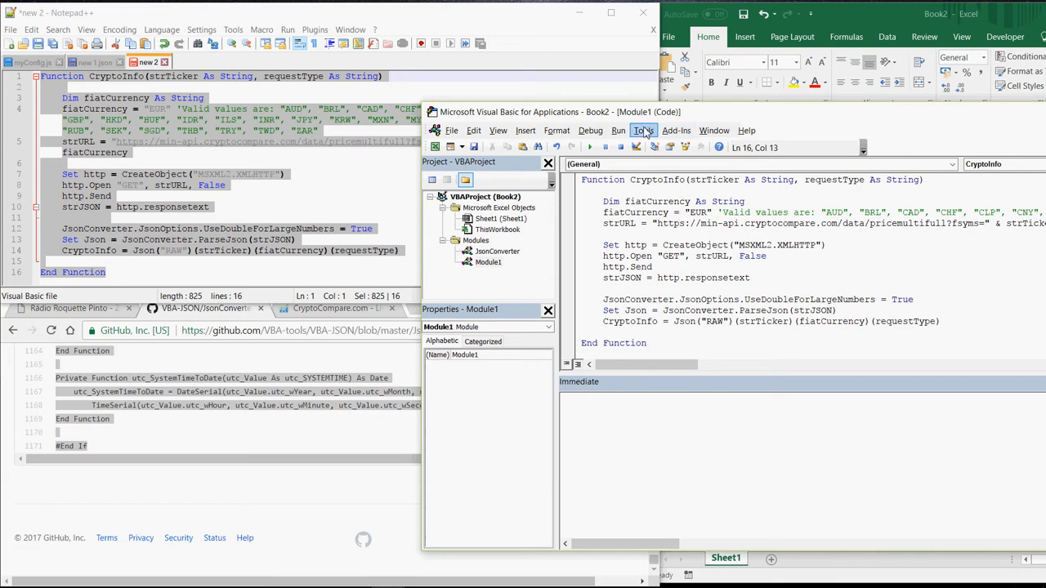
Step: Tick Microsoft Scripting Runtime in Tools > References and confirm
click(643, 130)
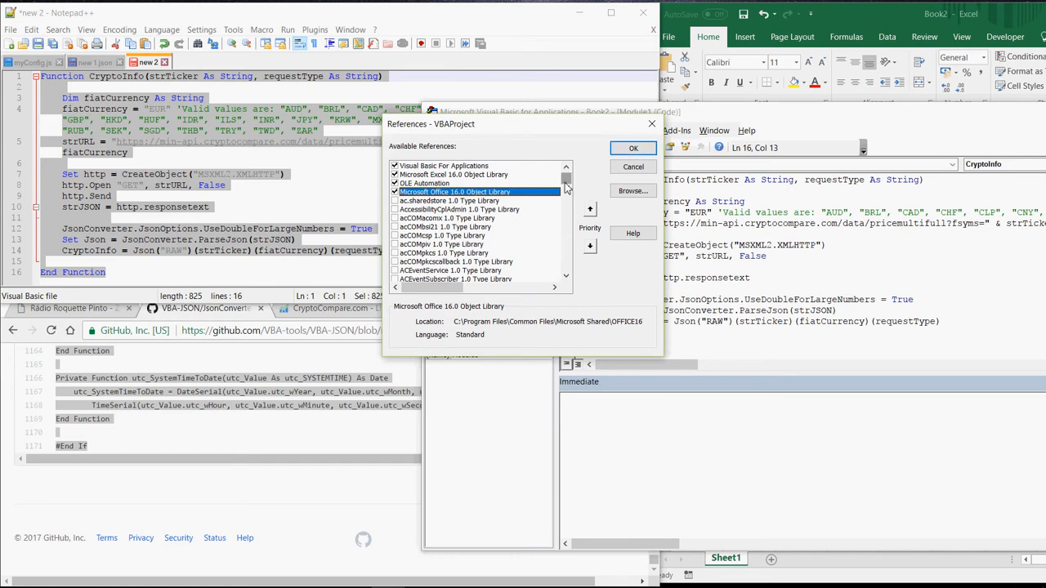
scroll(down, 3)
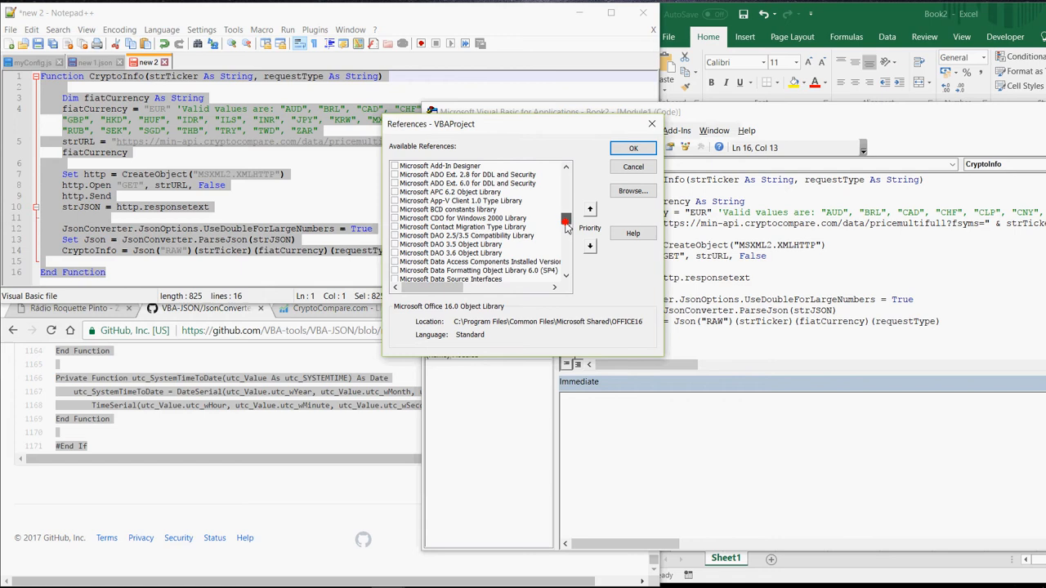
click(565, 237)
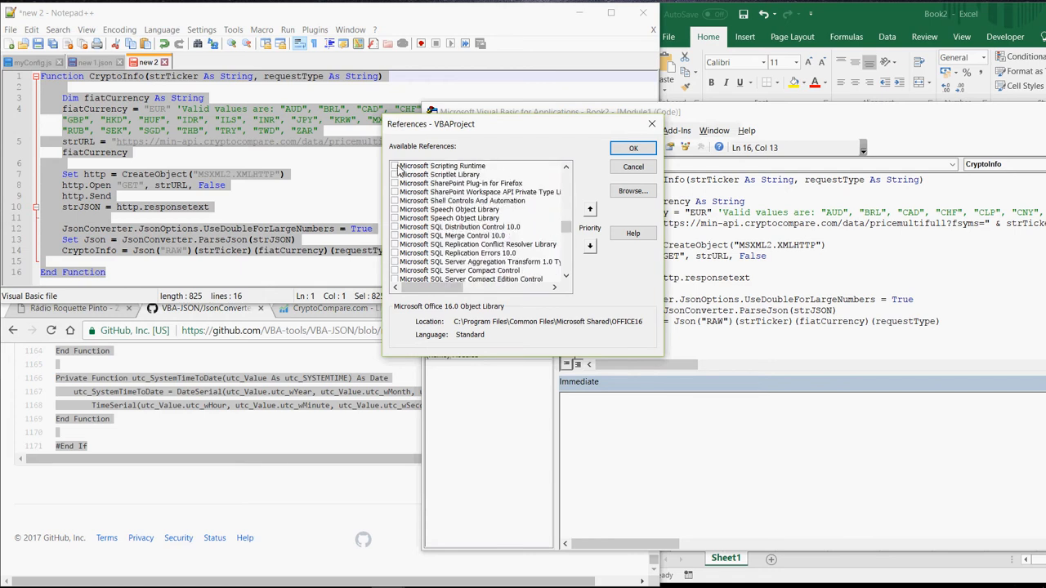
click(396, 166)
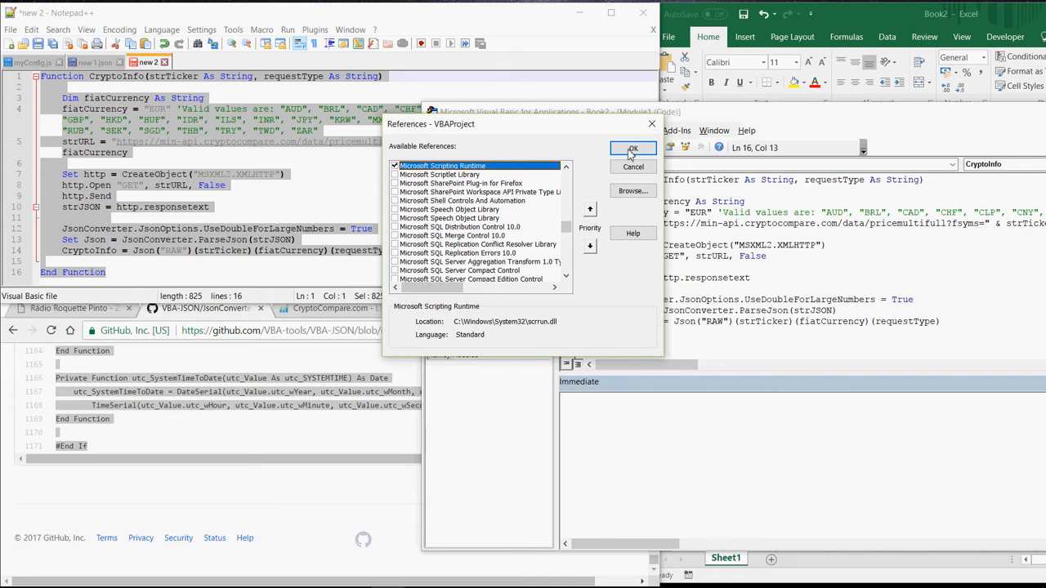
click(632, 149)
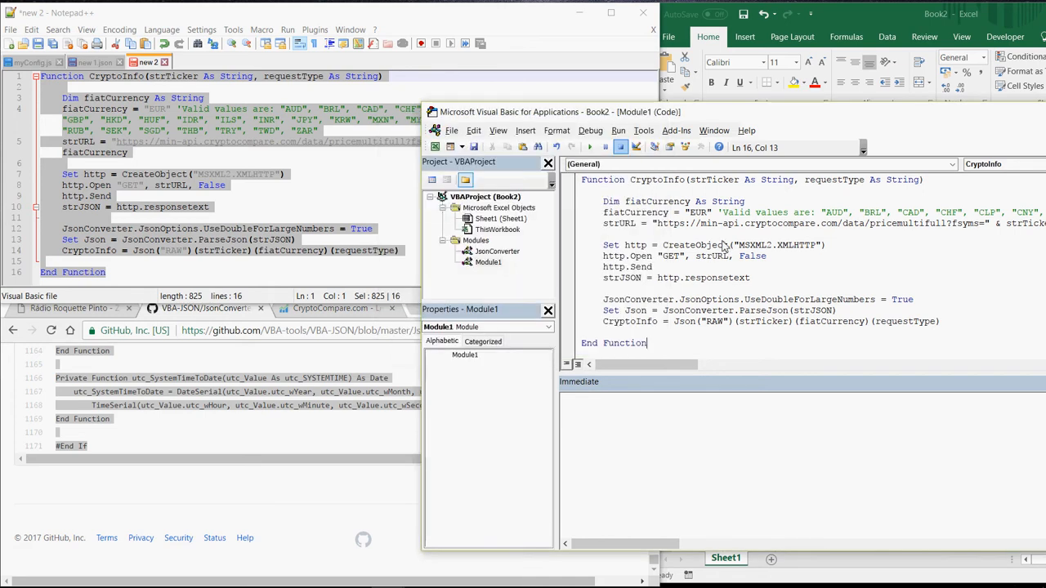
mouse_move(763, 121)
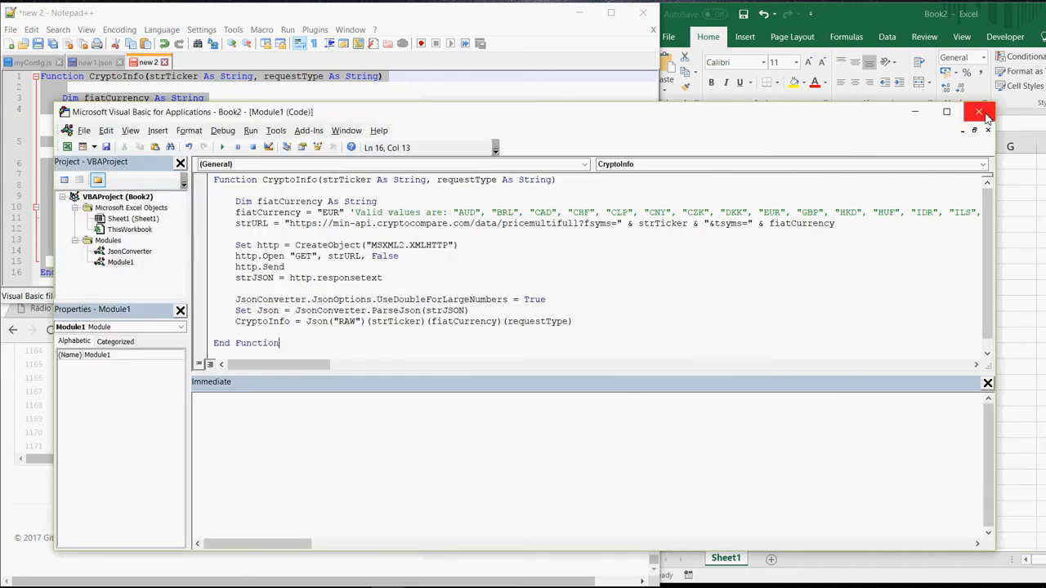
mouse_move(958, 151)
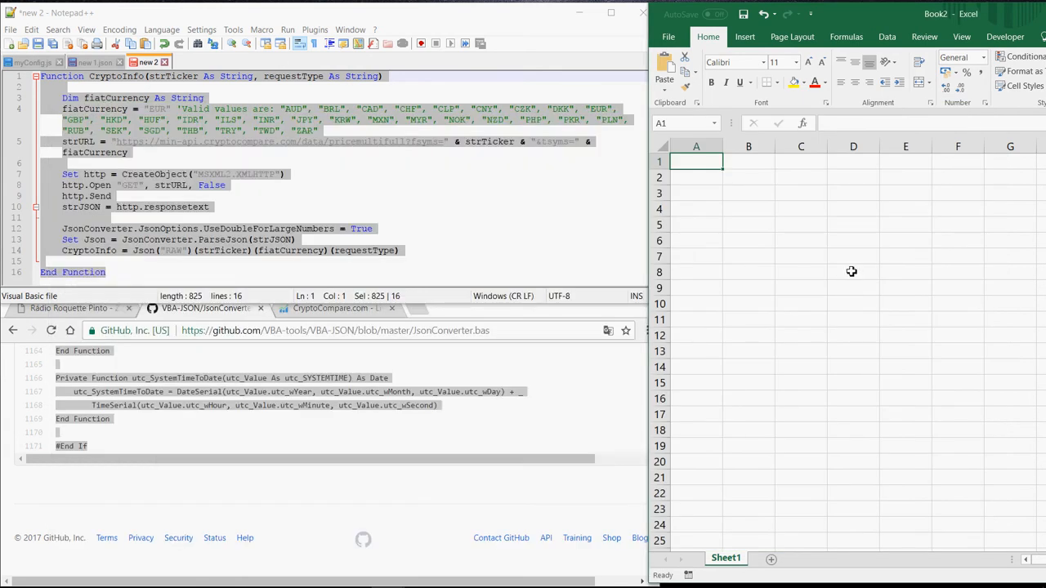
mouse_move(743, 187)
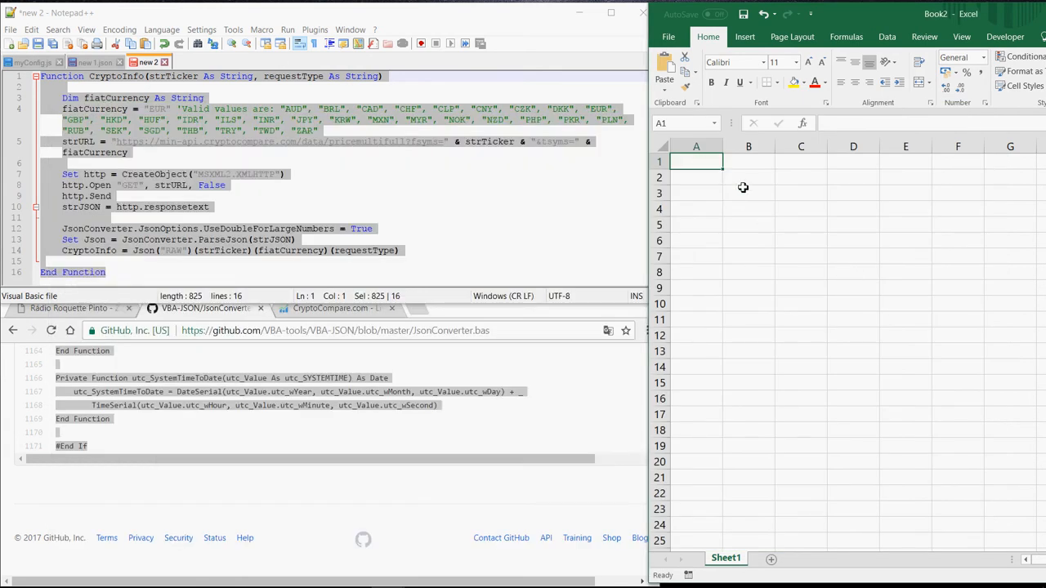
Step: Enter =CryptoInfo("BTC";"PRICE") in cell C4, returning 3873,45
click(801, 208)
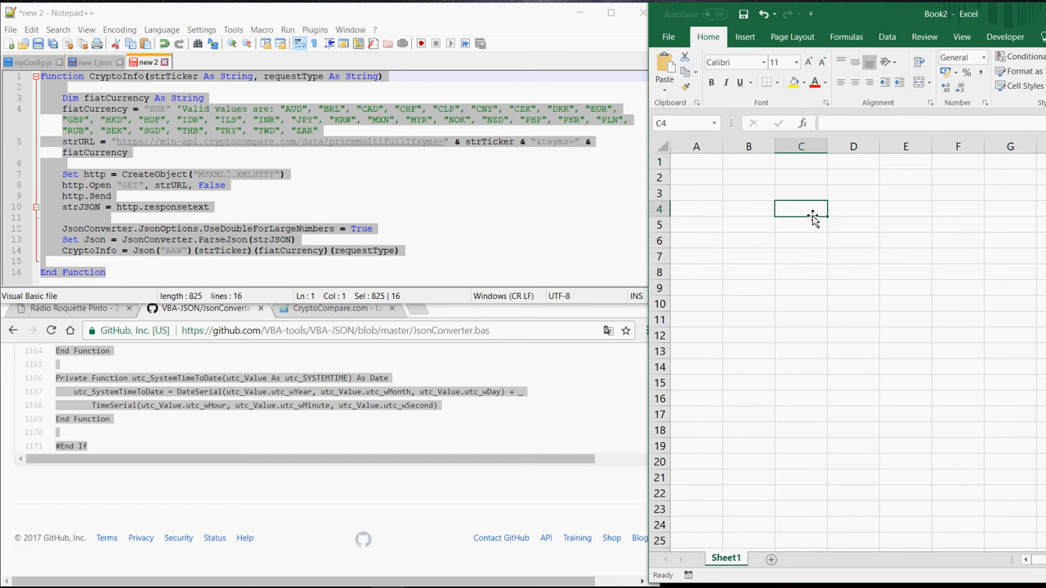
text(=)
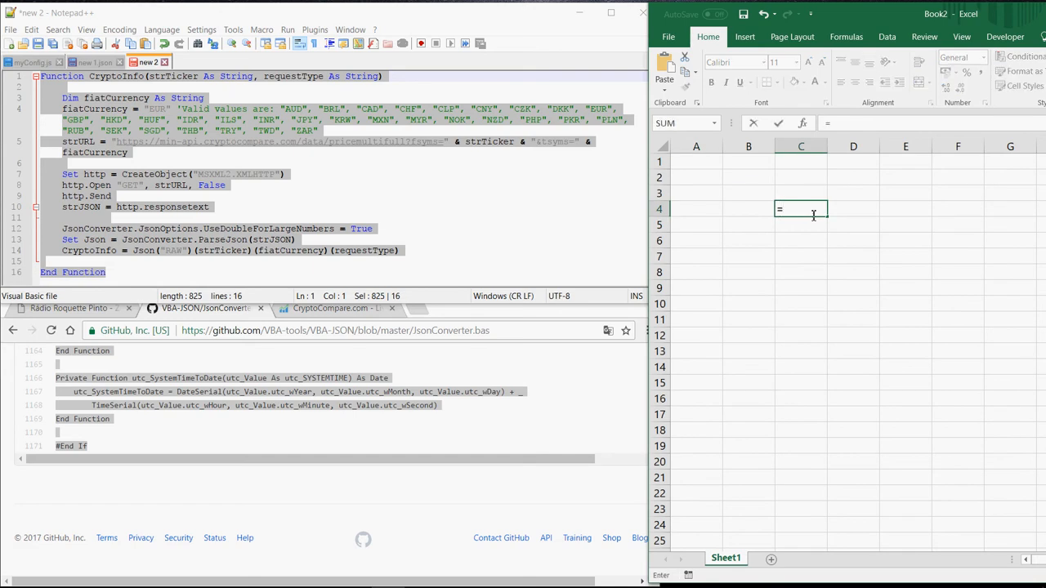
text(C)
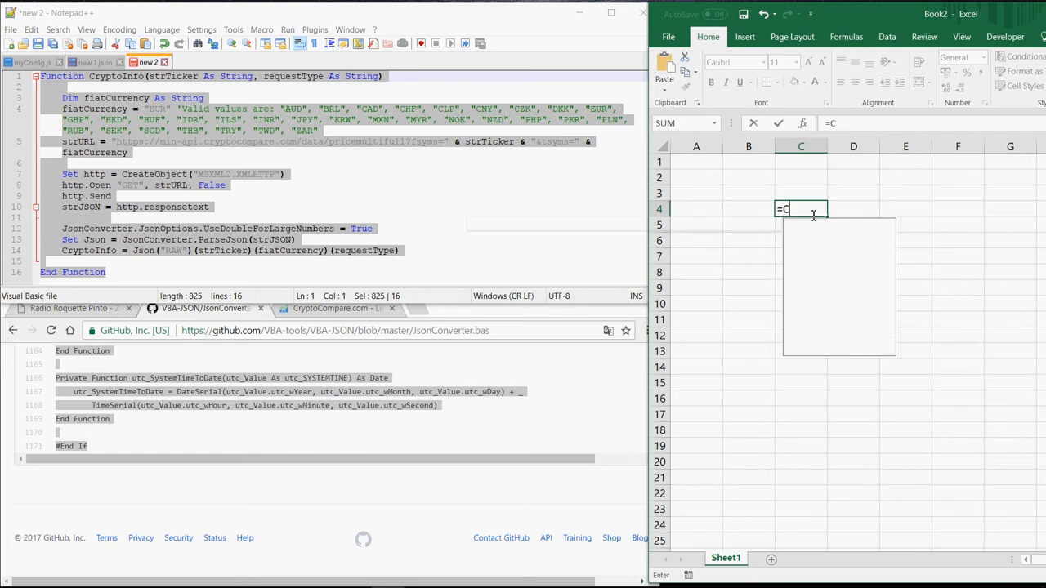
text(ryptoInfo()
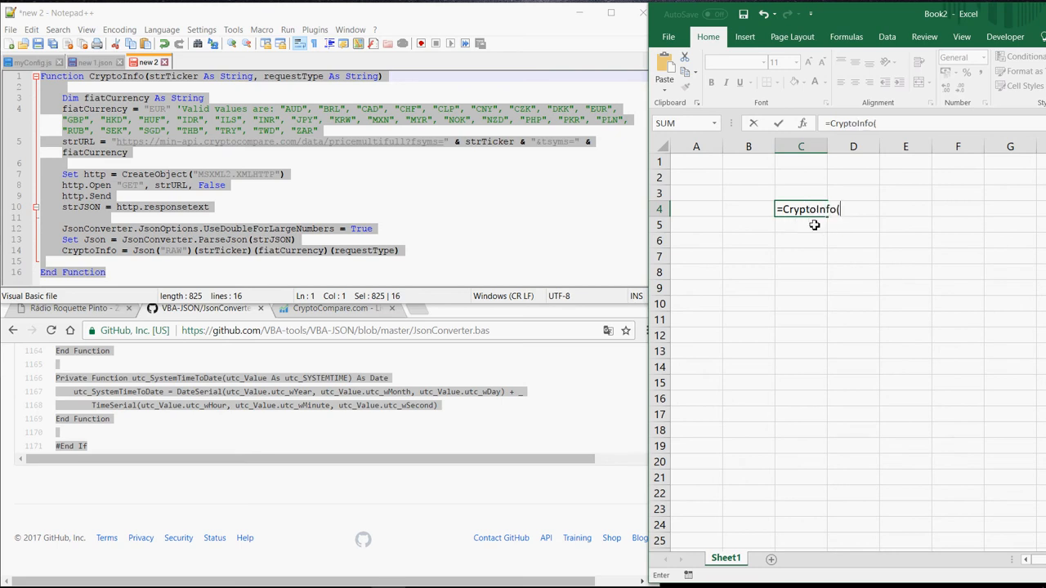
mouse_move(847, 188)
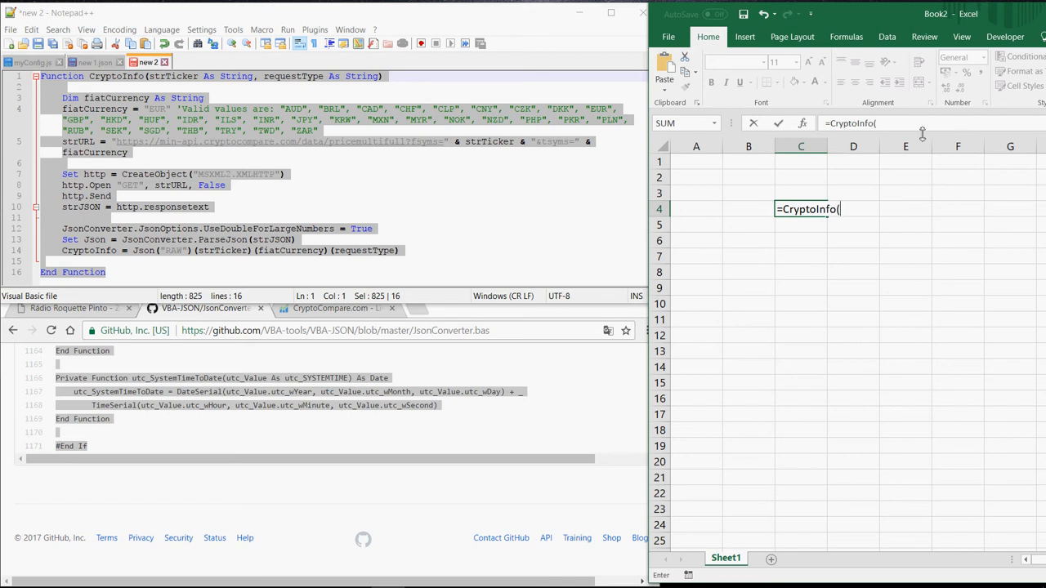
text(")
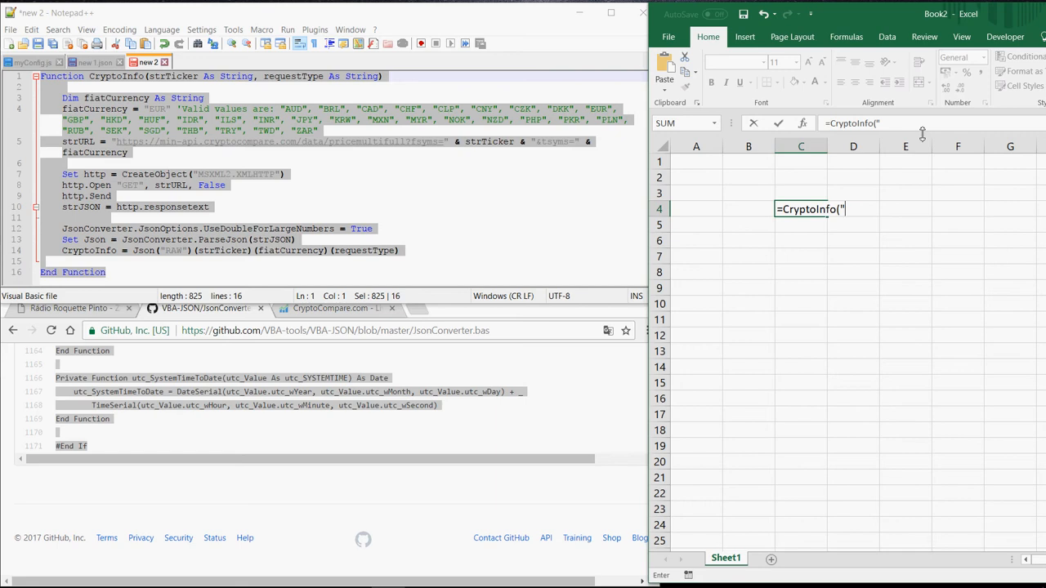
text(B)
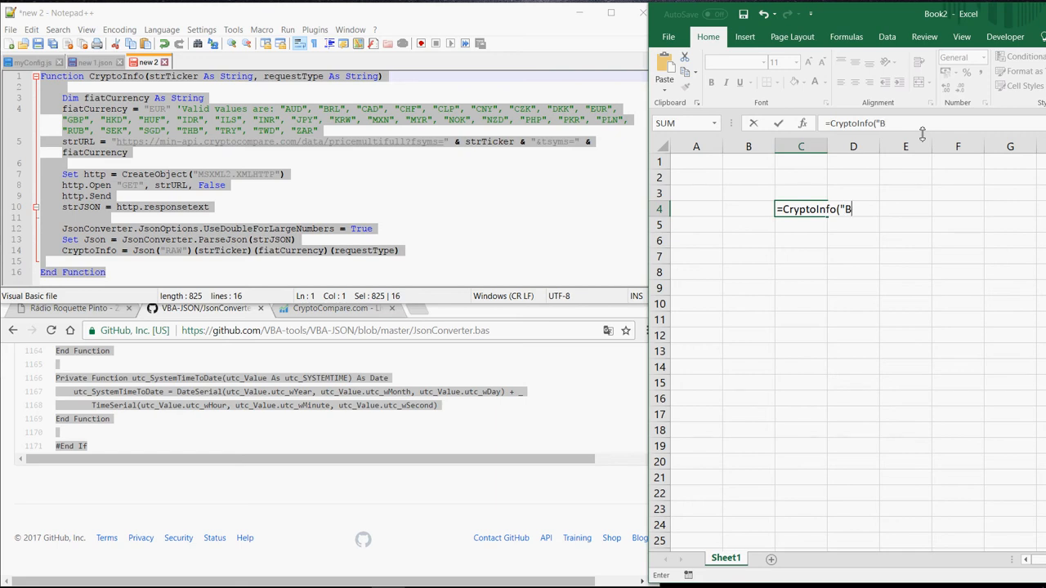
text(TC)
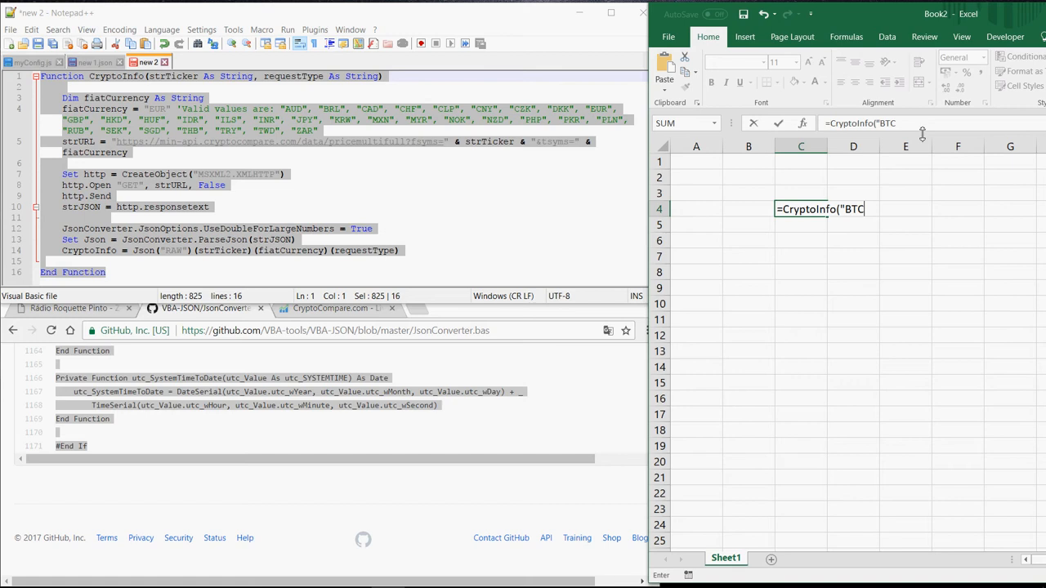
text(")
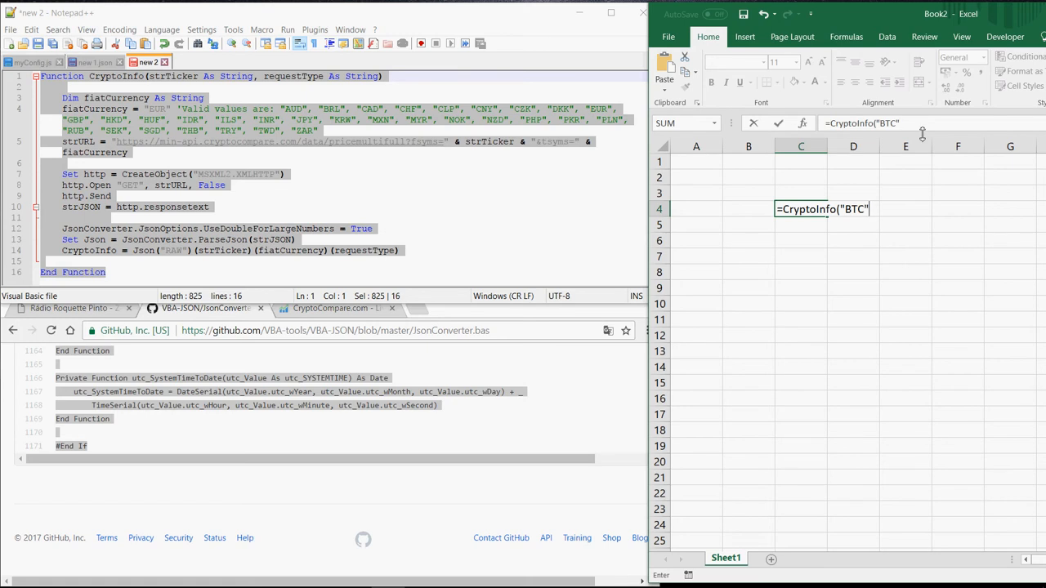
text(;)
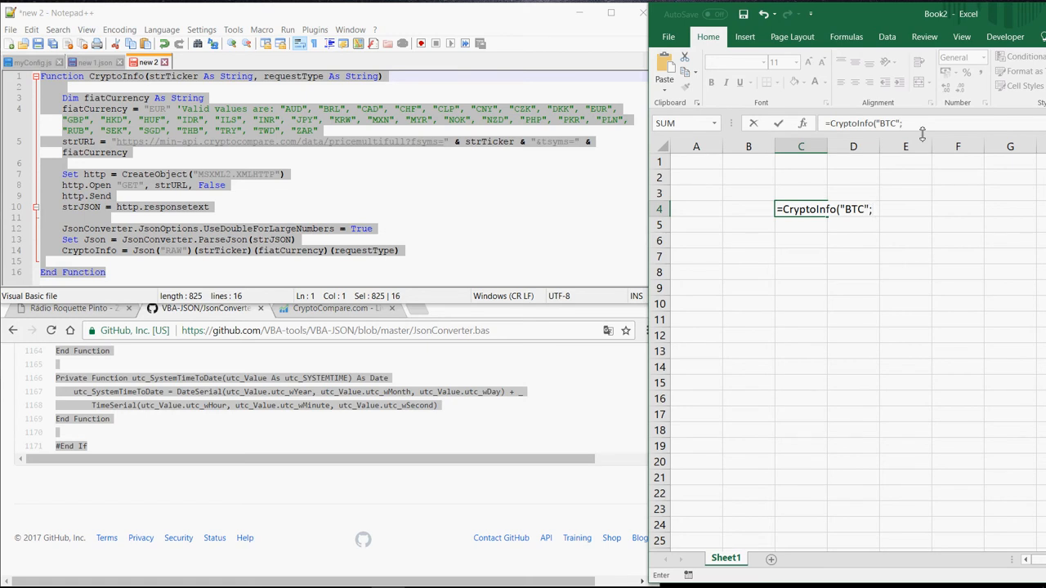
text(;)
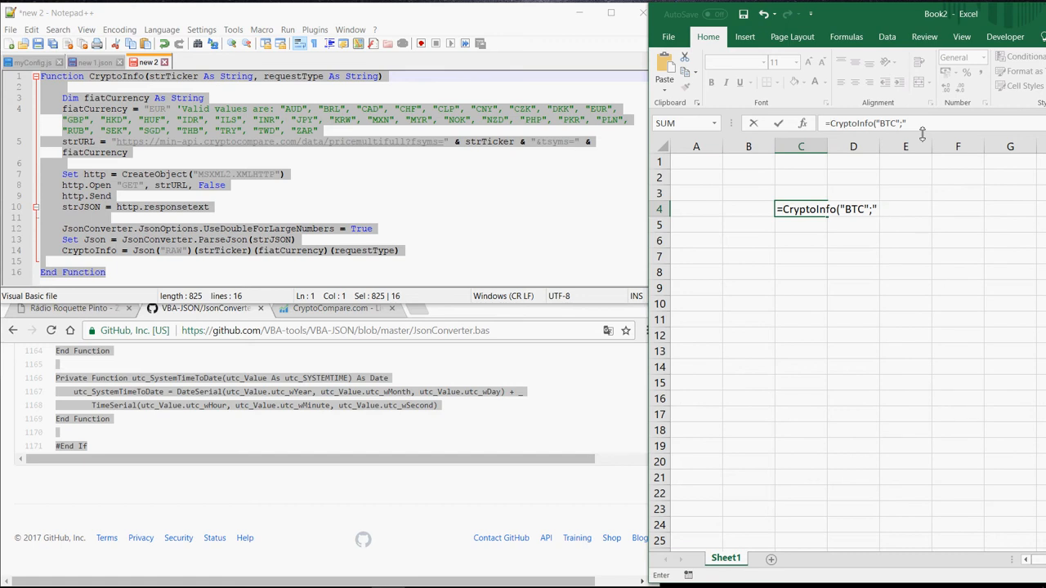
text(PRICE")
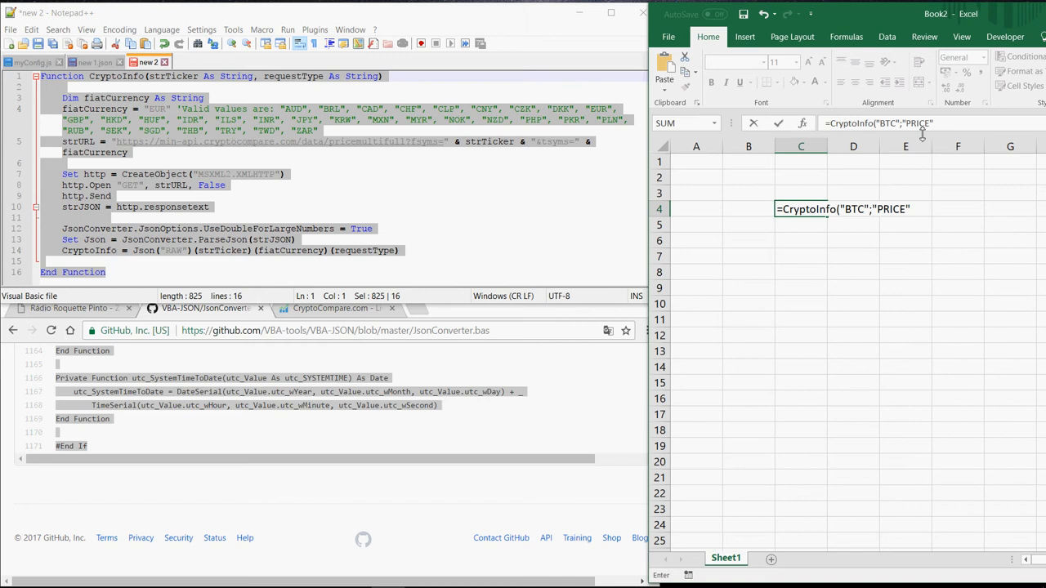
text())
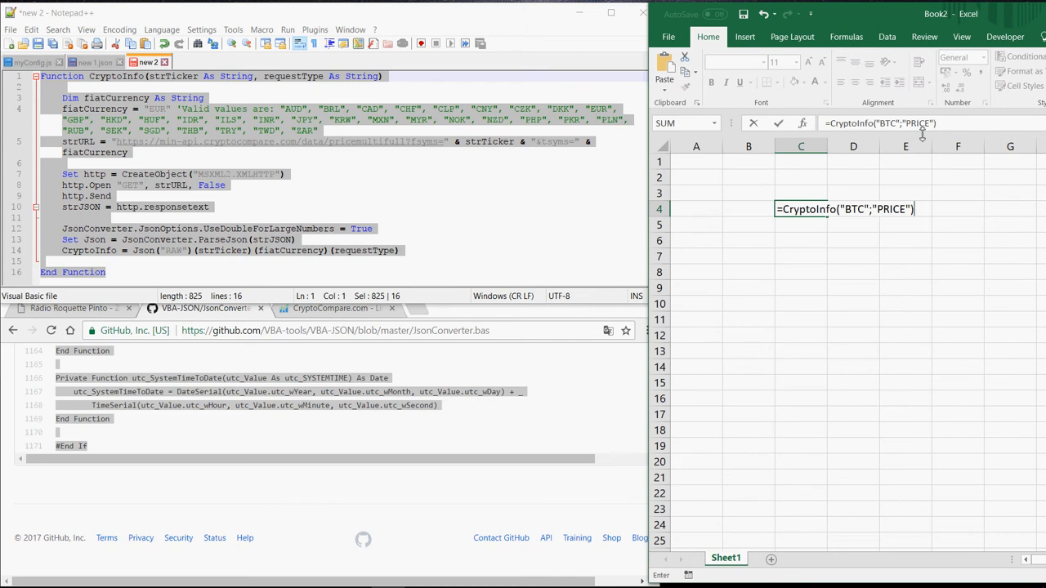
key(enter)
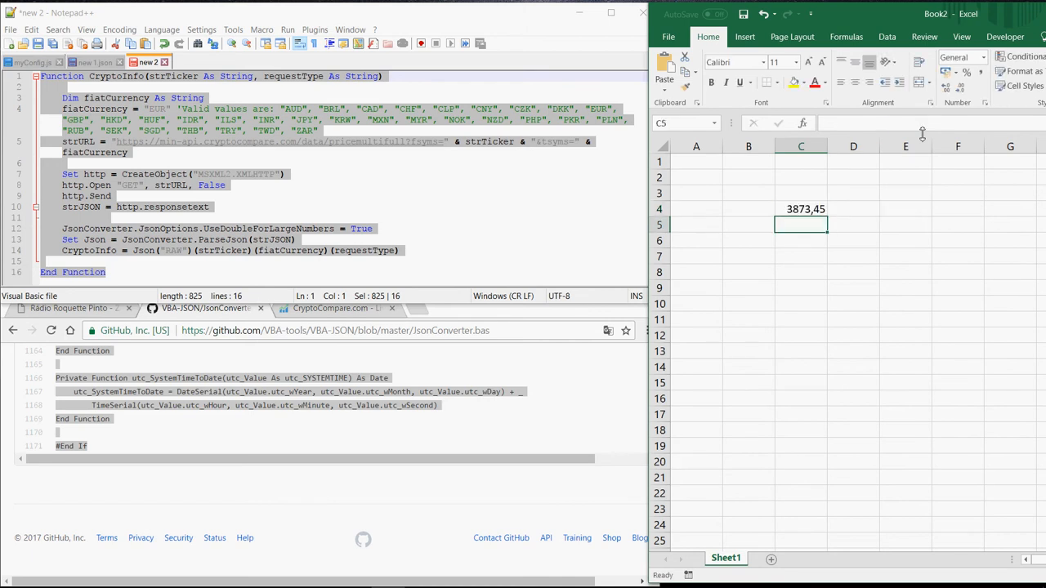
mouse_move(899, 247)
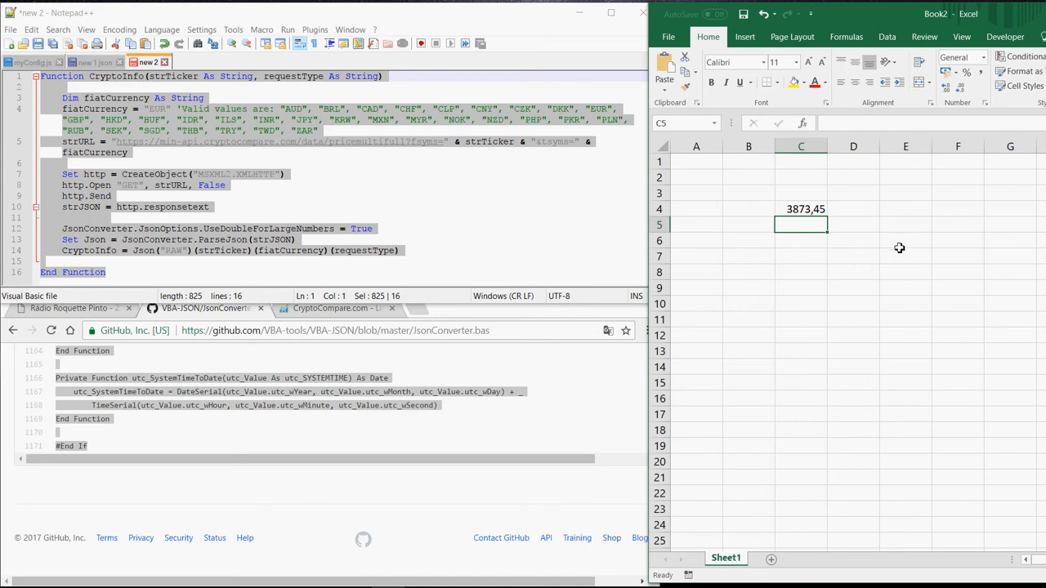
mouse_move(549, 581)
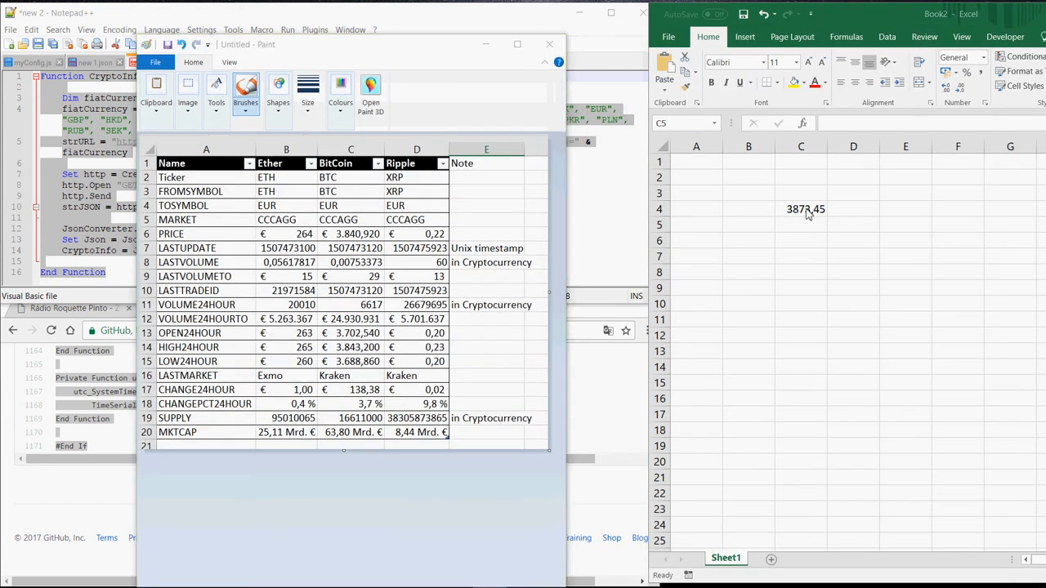
Step: Switch C4's formula to MKTCAP and apply euro accounting format (64.342.118.103,90 €)
click(801, 208)
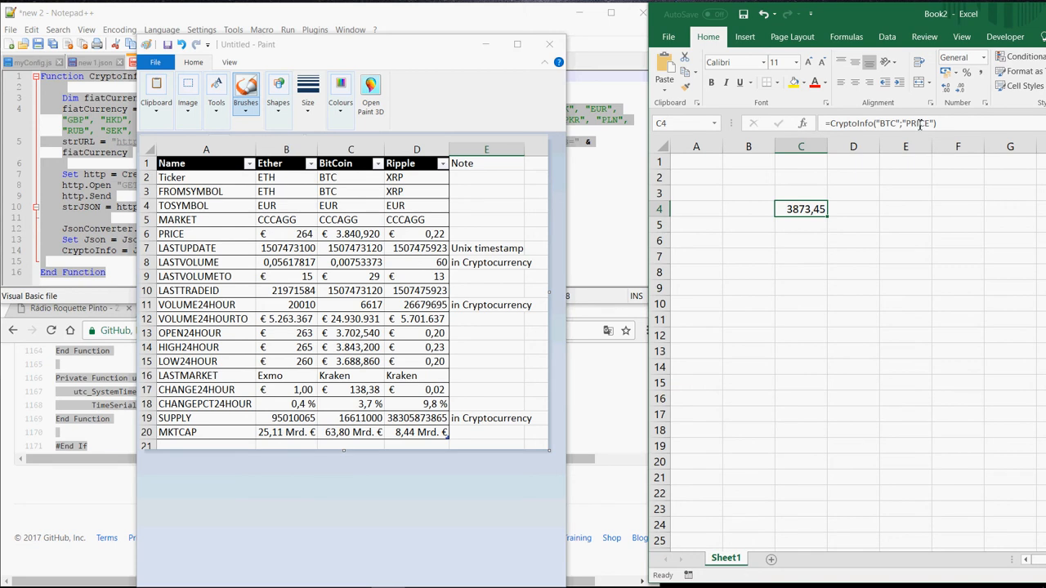
double_click(801, 209)
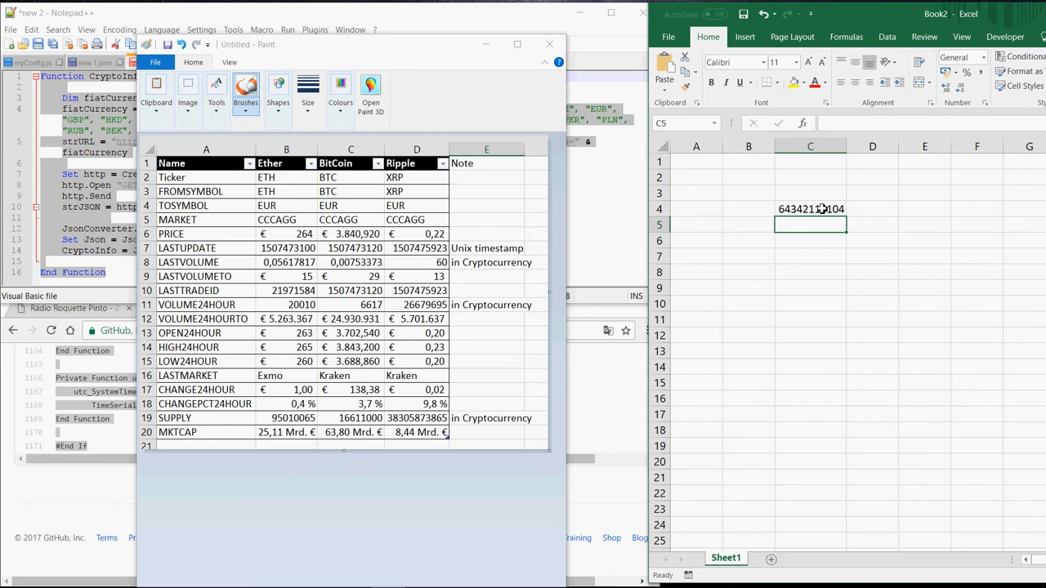
click(810, 209)
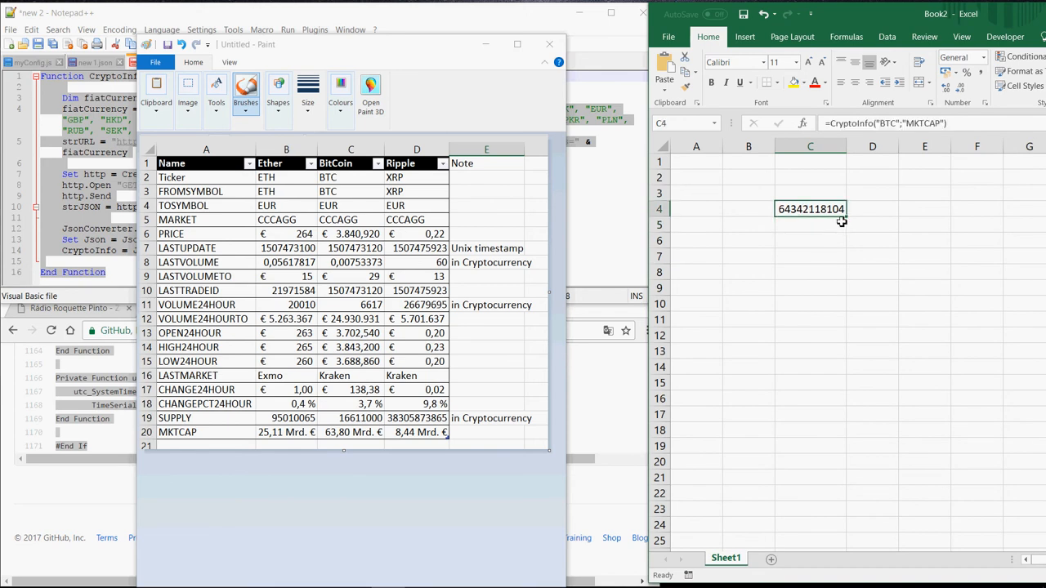
mouse_move(957, 81)
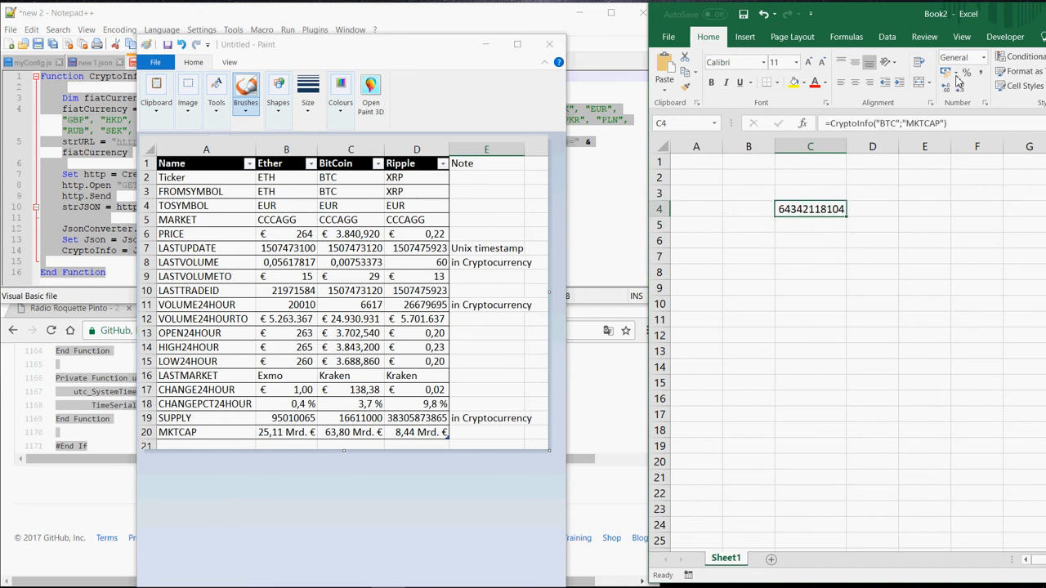
click(951, 73)
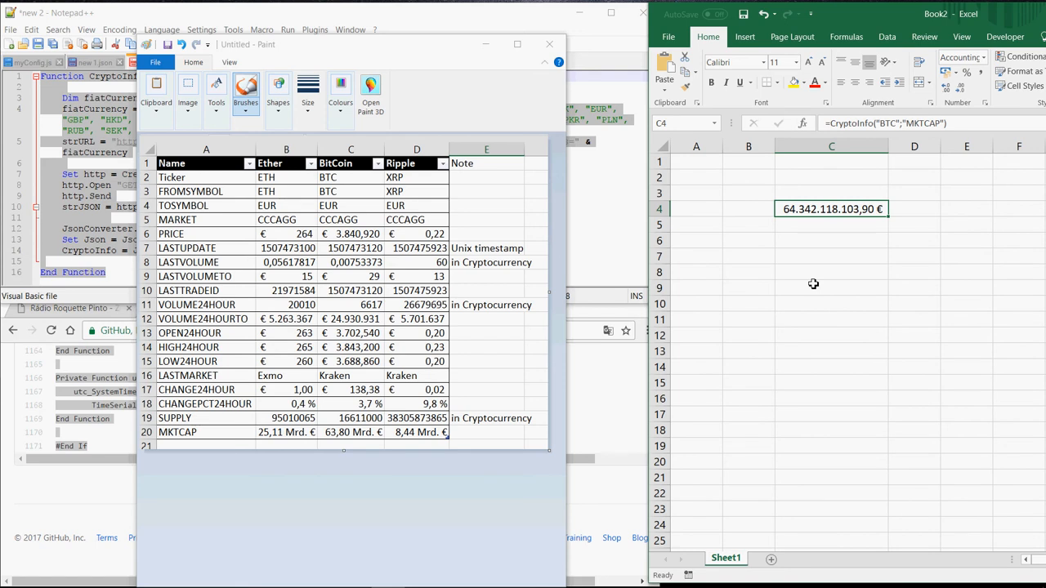
mouse_move(922, 281)
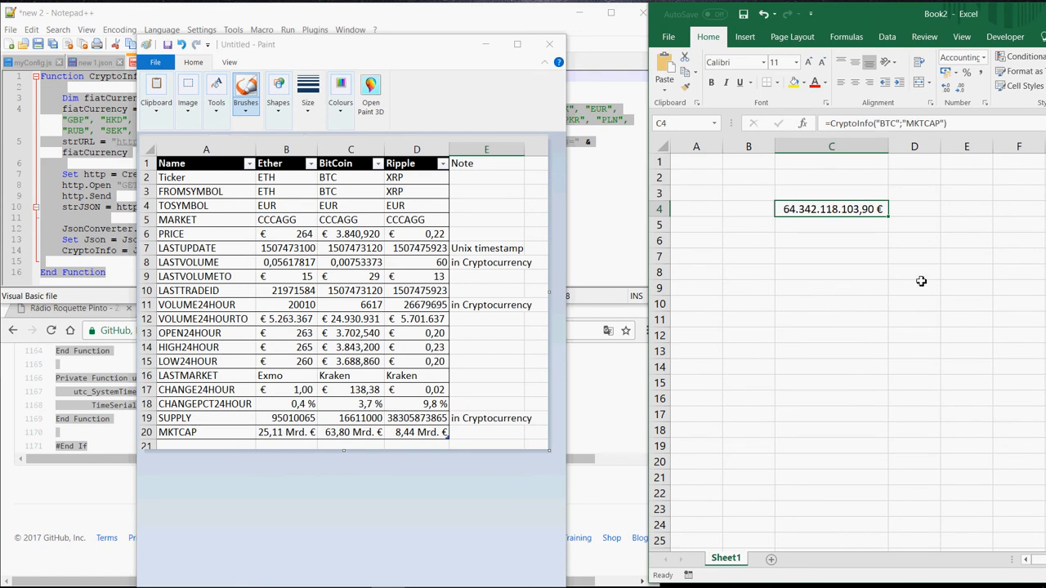
click(831, 255)
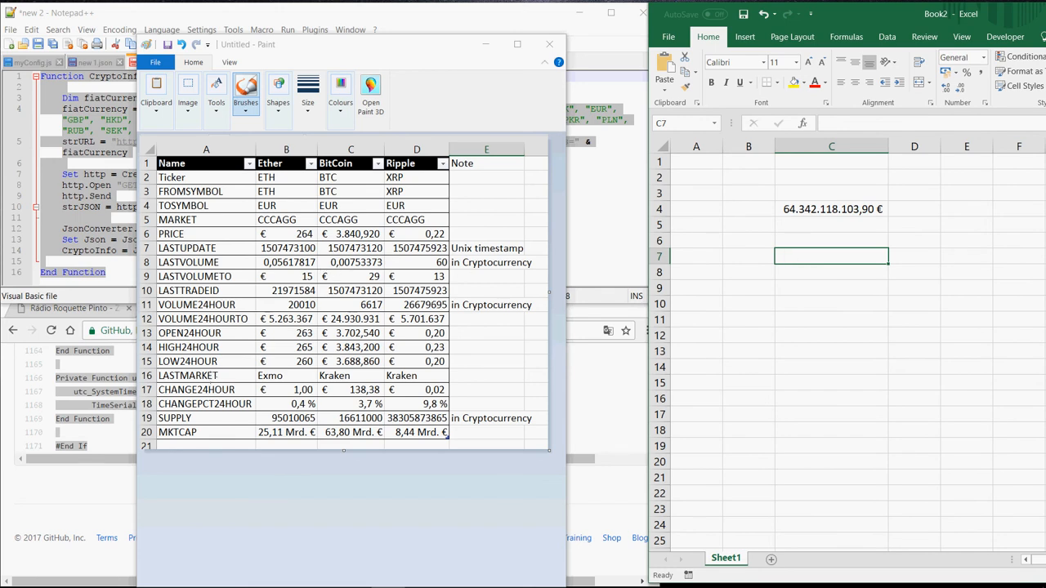
mouse_move(812, 204)
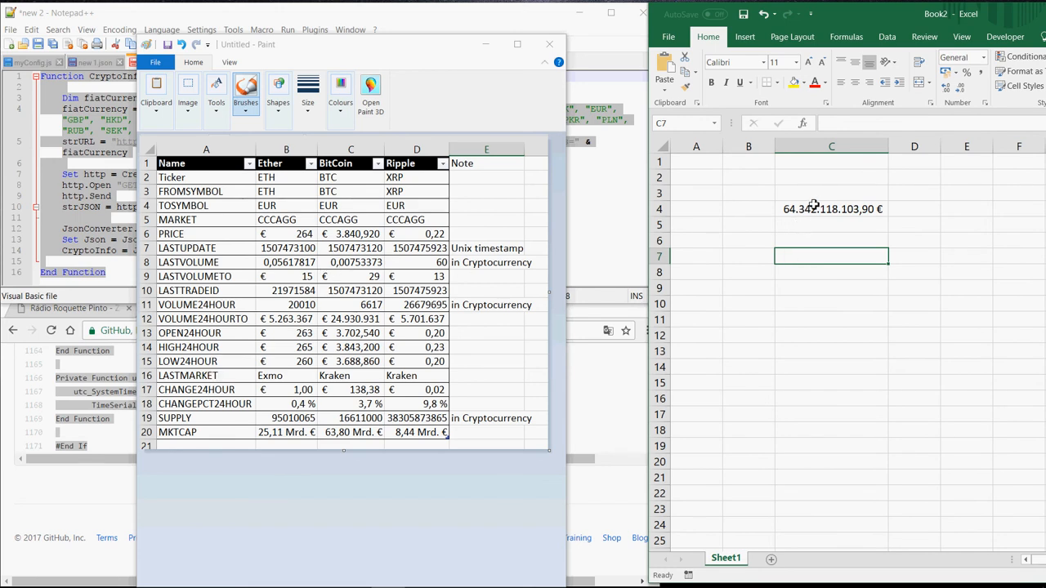
Step: Type headers Ticker Symbol and Market Info, with rows ETH/PRICE and XRP/VOLUME24TO
click(831, 210)
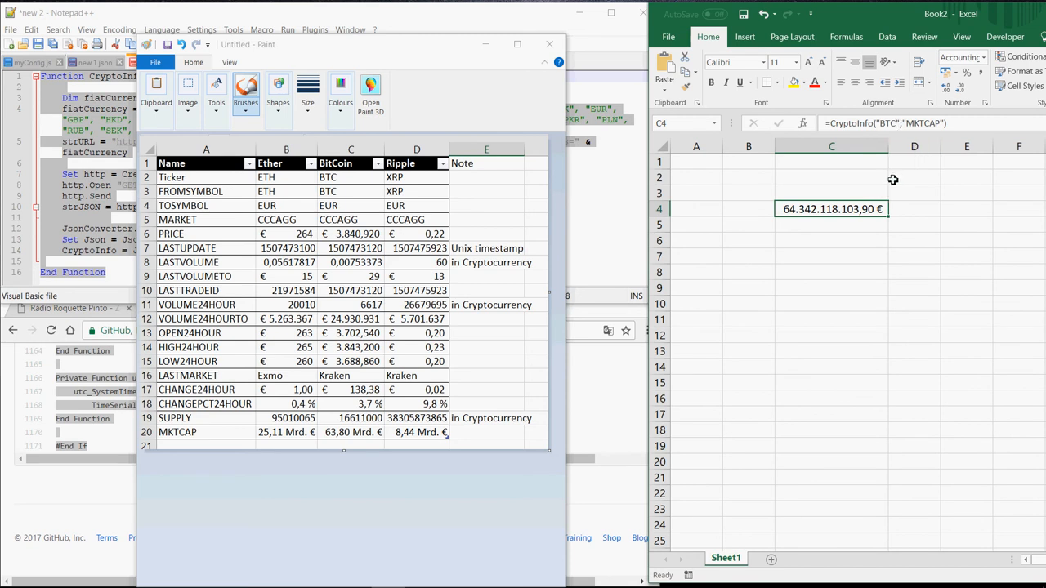
mouse_move(860, 318)
text(Ticker Symbol)
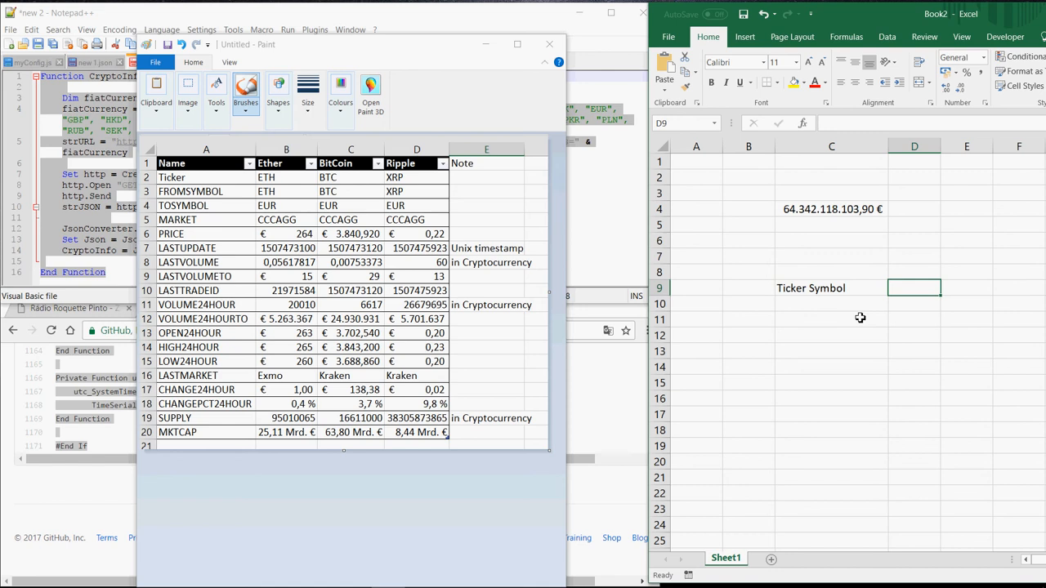
text(Mark)
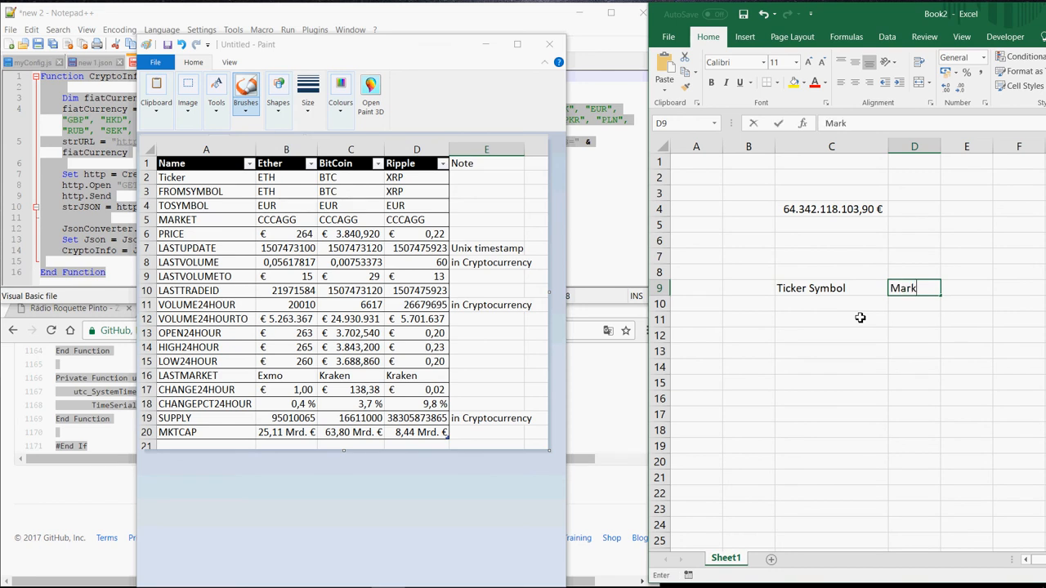
text(Market Info)
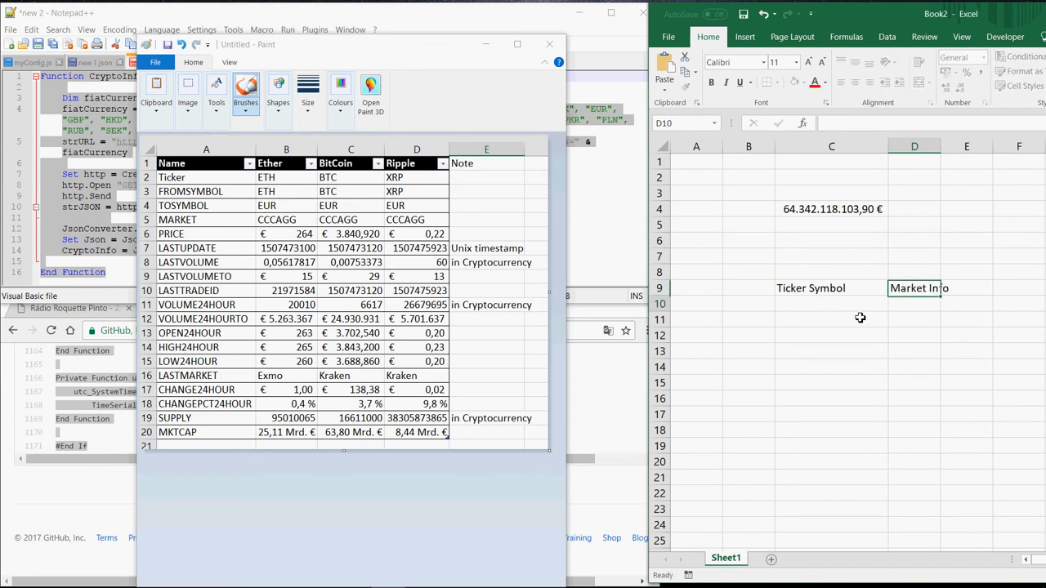
text(ETH)
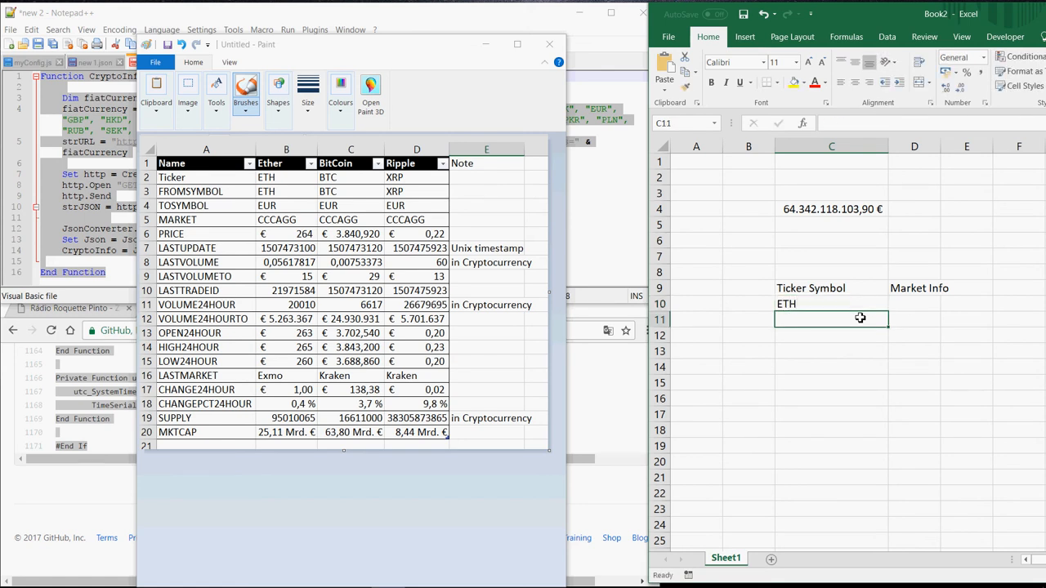
text(XRP)
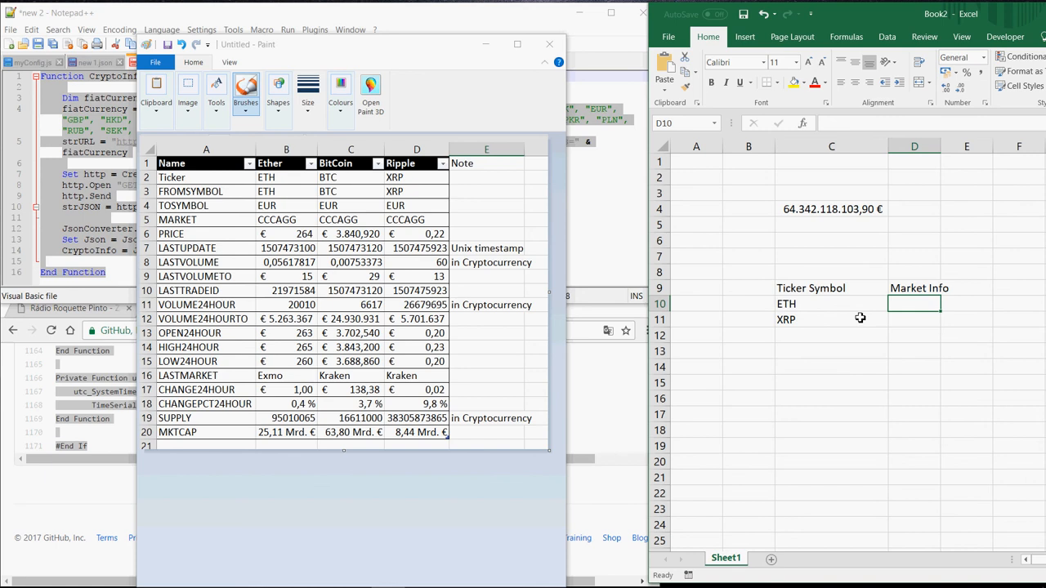
text(PRICE)
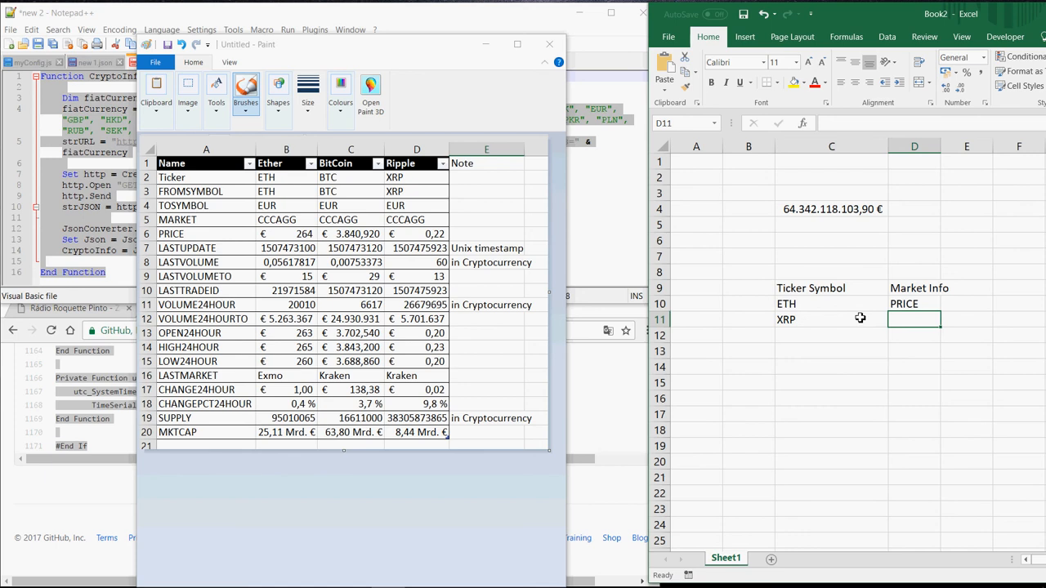
text(VOLUME24)
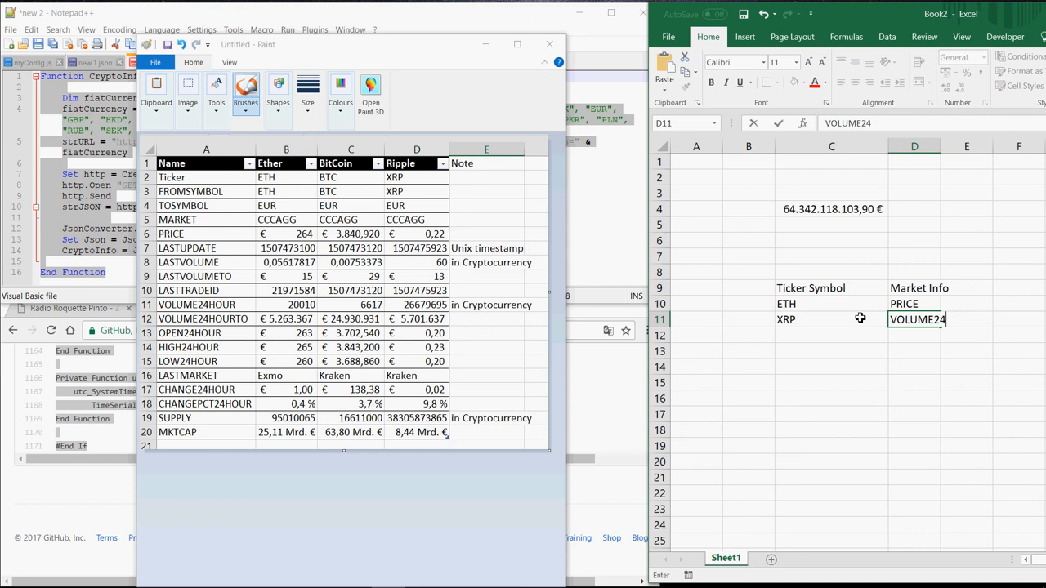
text(TO)
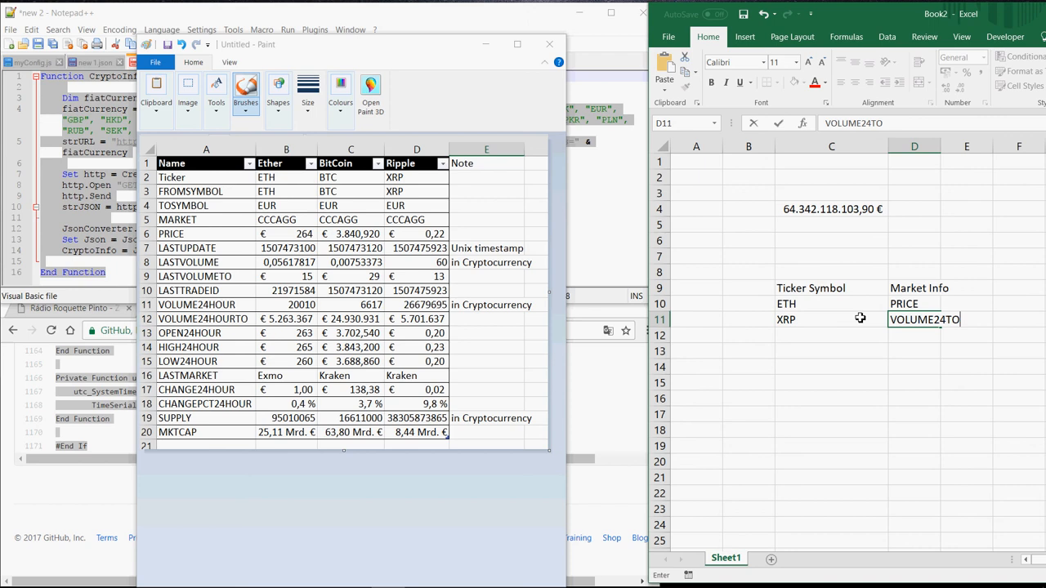
click(831, 304)
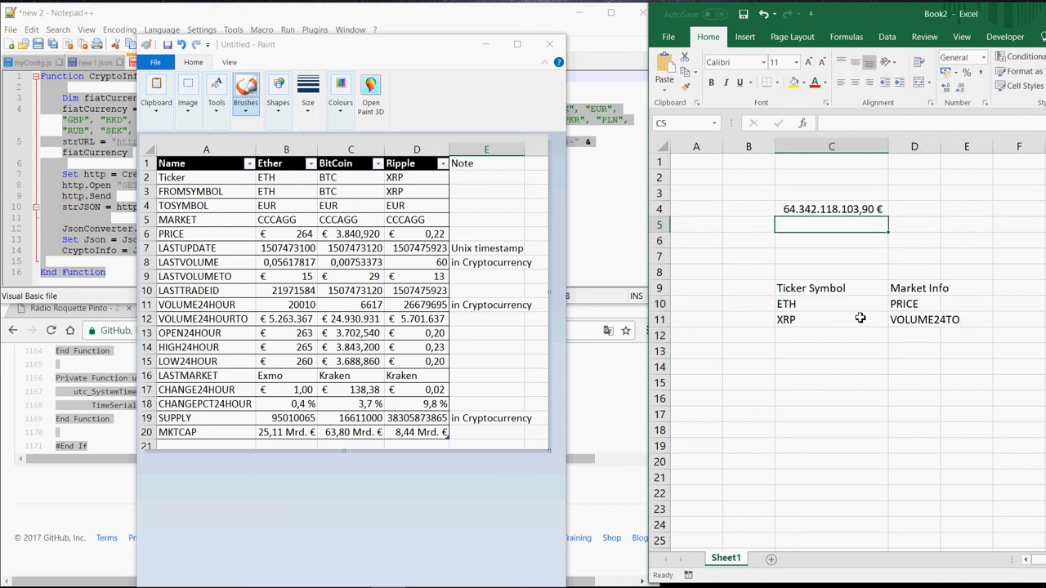
Step: Enter =CryptoInfo(C10;D11) in C5 by picking the ETH and VOLUME24TO cells
text(=)
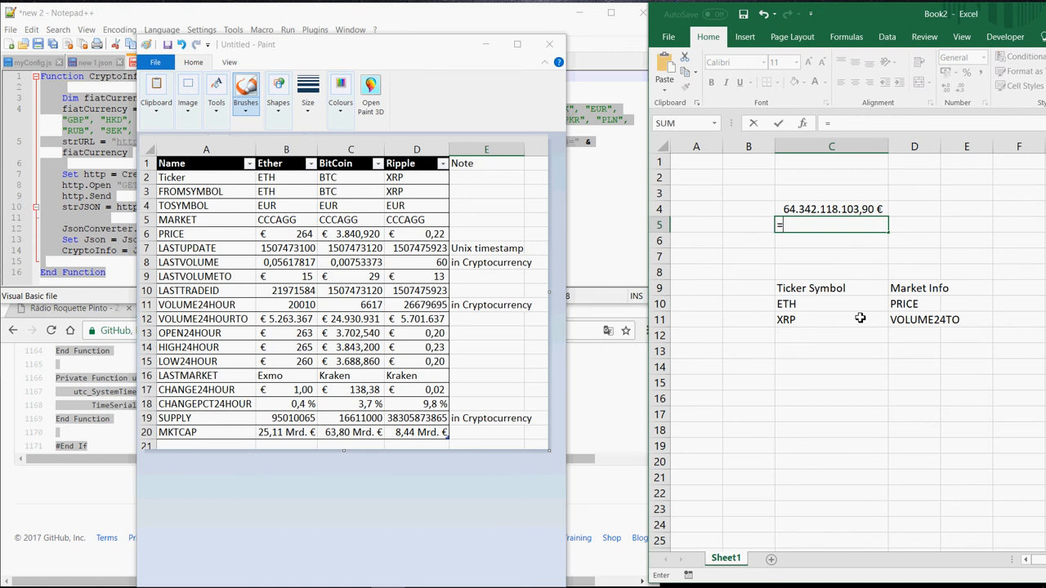
text(CryptoInfo()
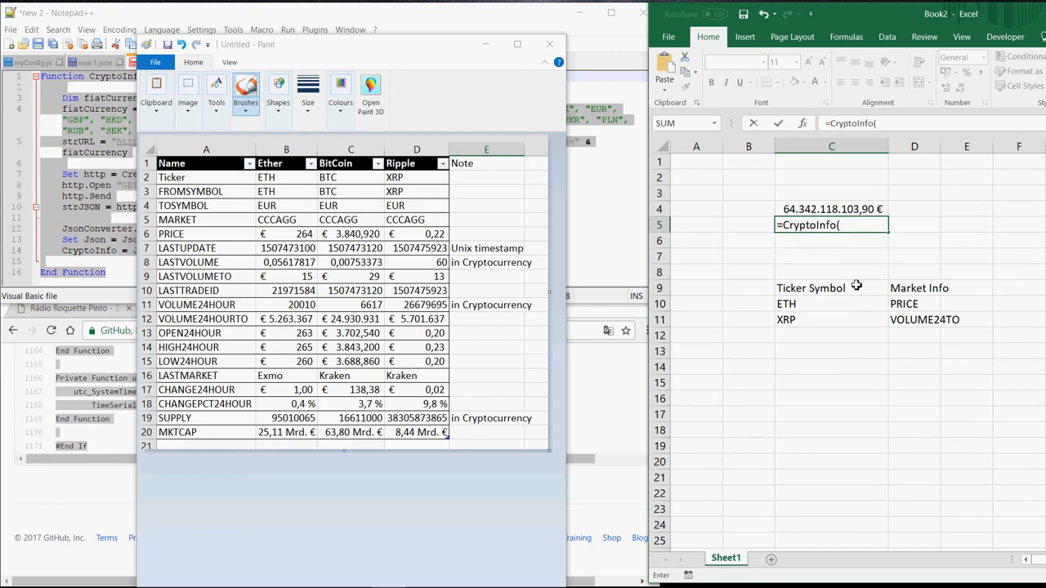
mouse_move(793, 307)
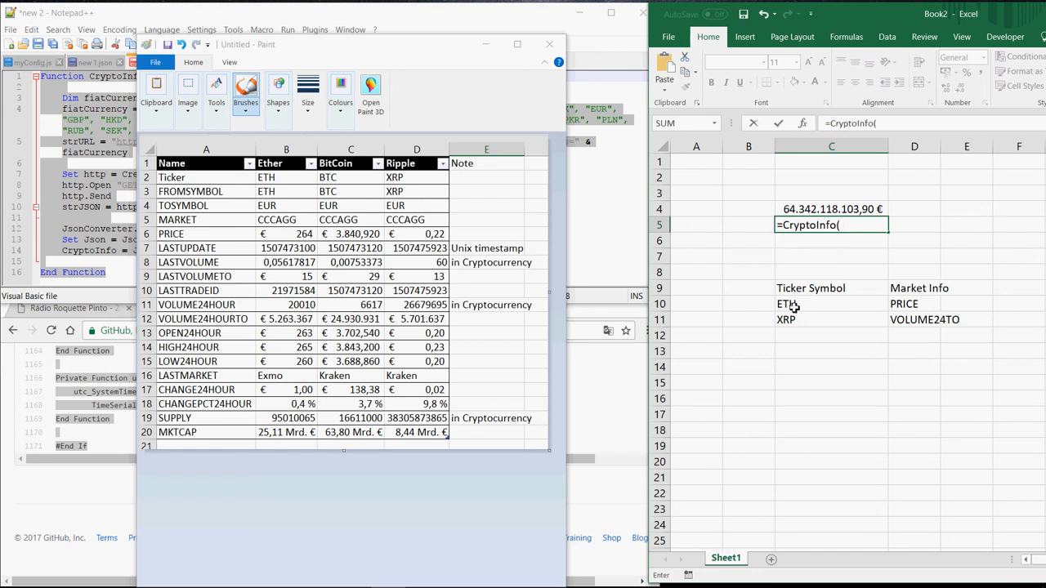
click(831, 303)
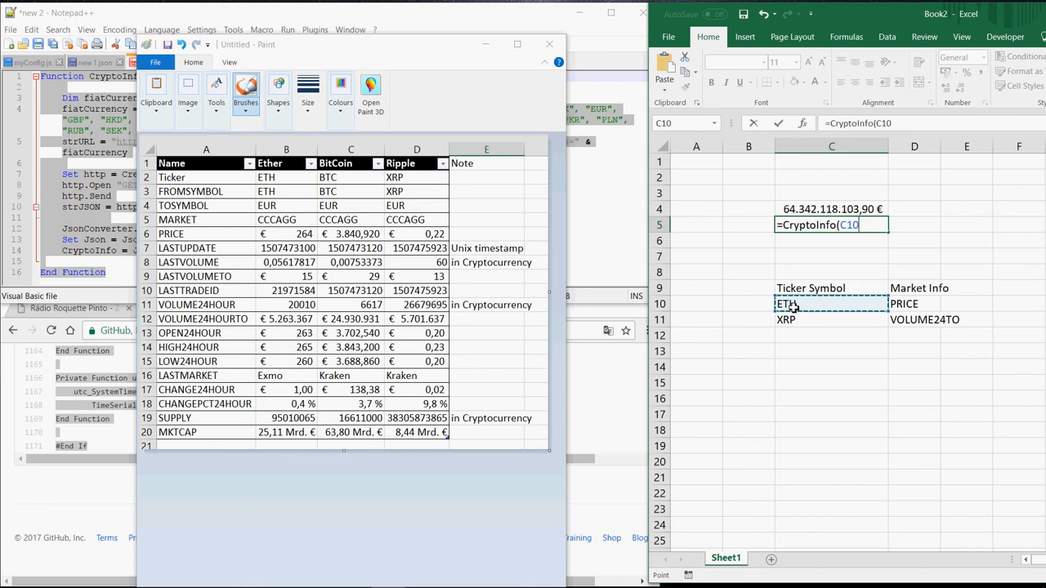
text(;)
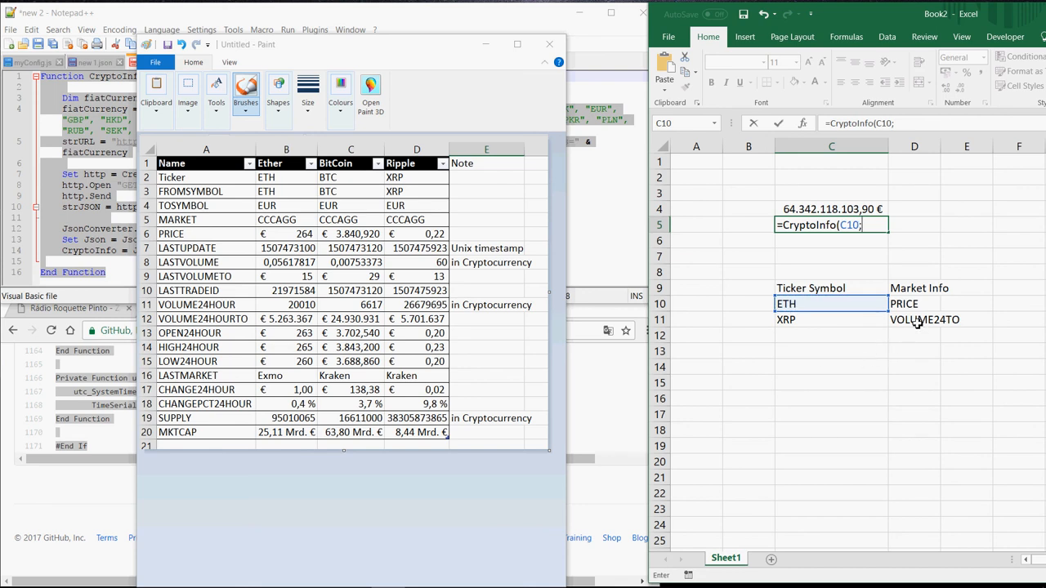
click(914, 320)
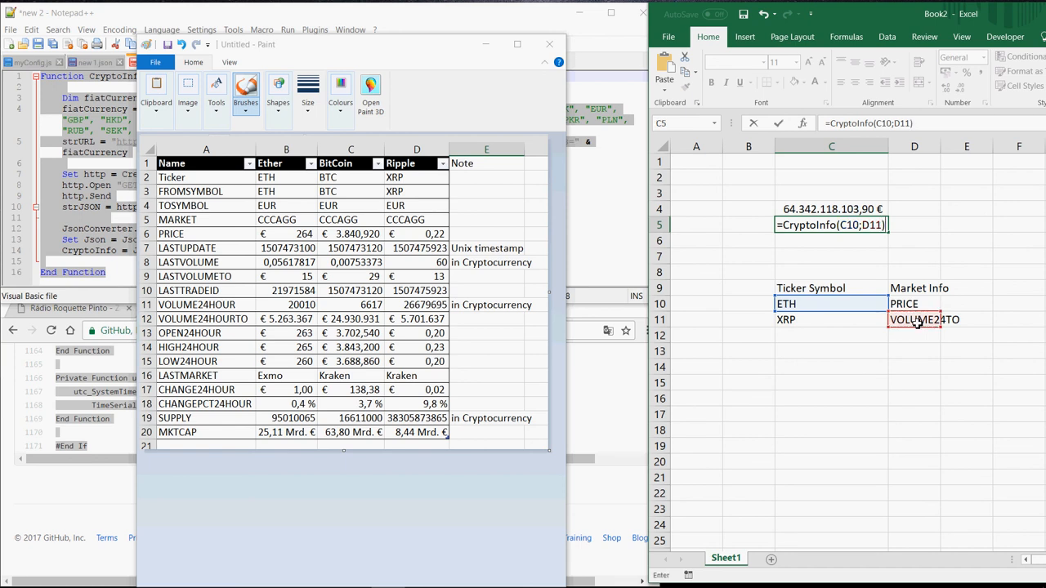
key(enter)
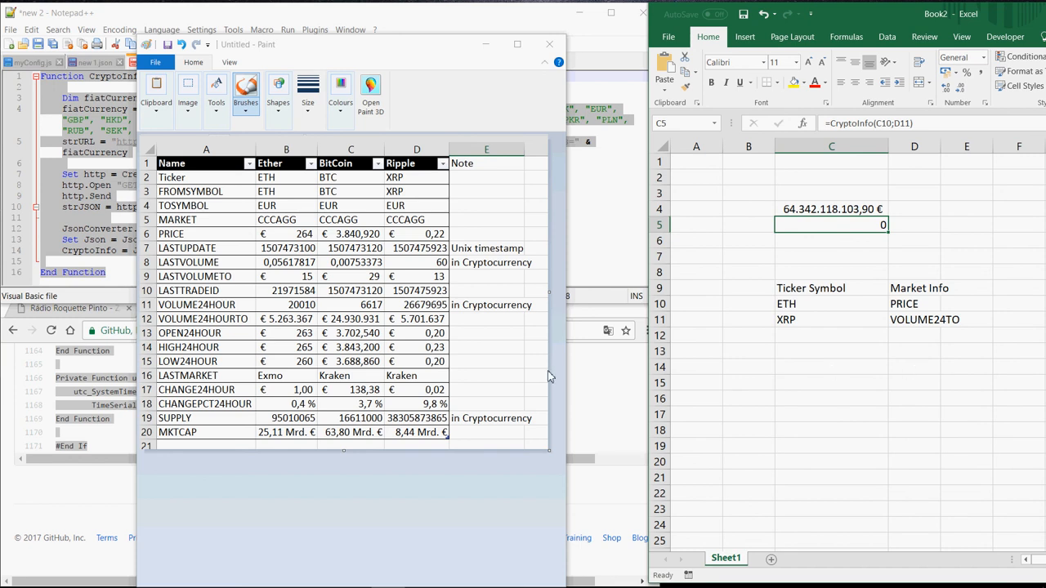
mouse_move(818, 365)
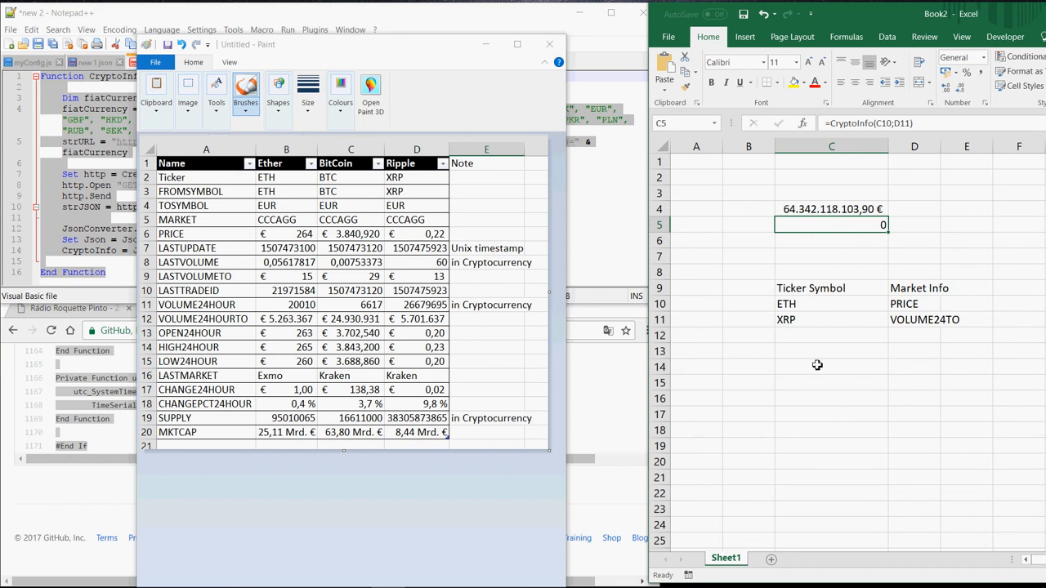
mouse_move(916, 324)
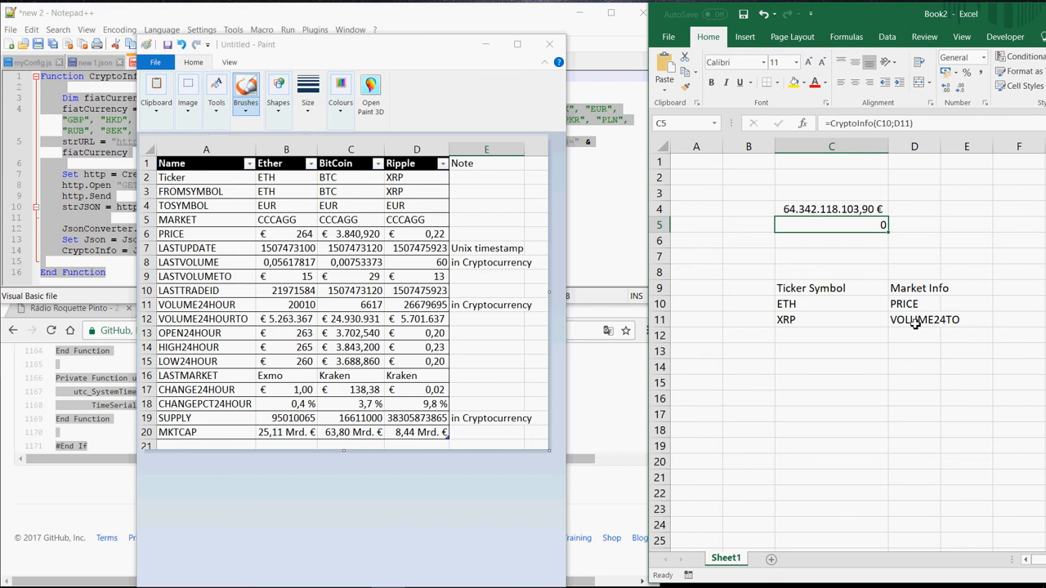
Step: Correct D11 to VOLUME24HOURTO and format C5's volume as currency
click(914, 319)
text(HOUR)
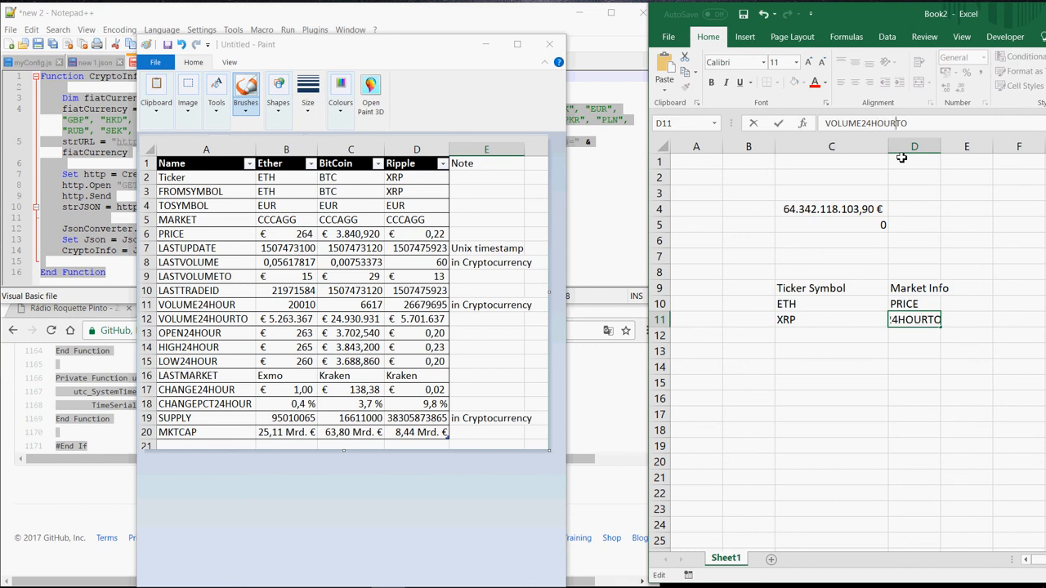
text(ST)
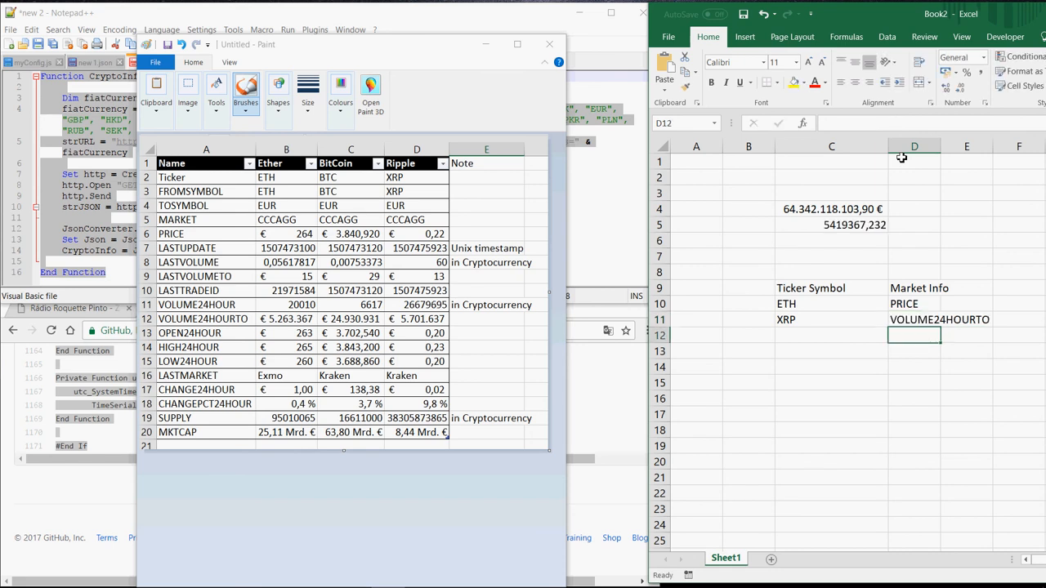
click(832, 225)
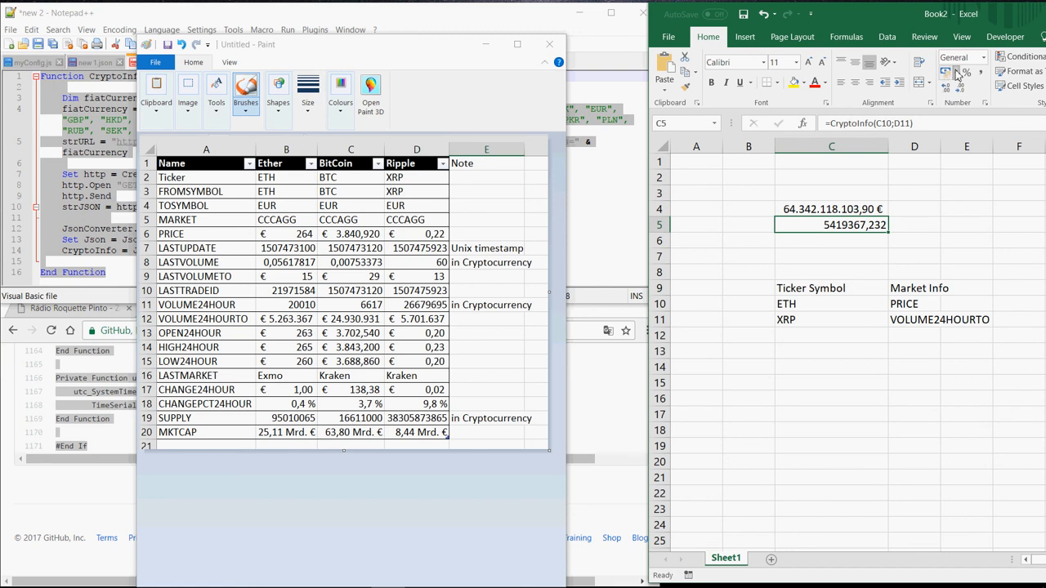
click(945, 73)
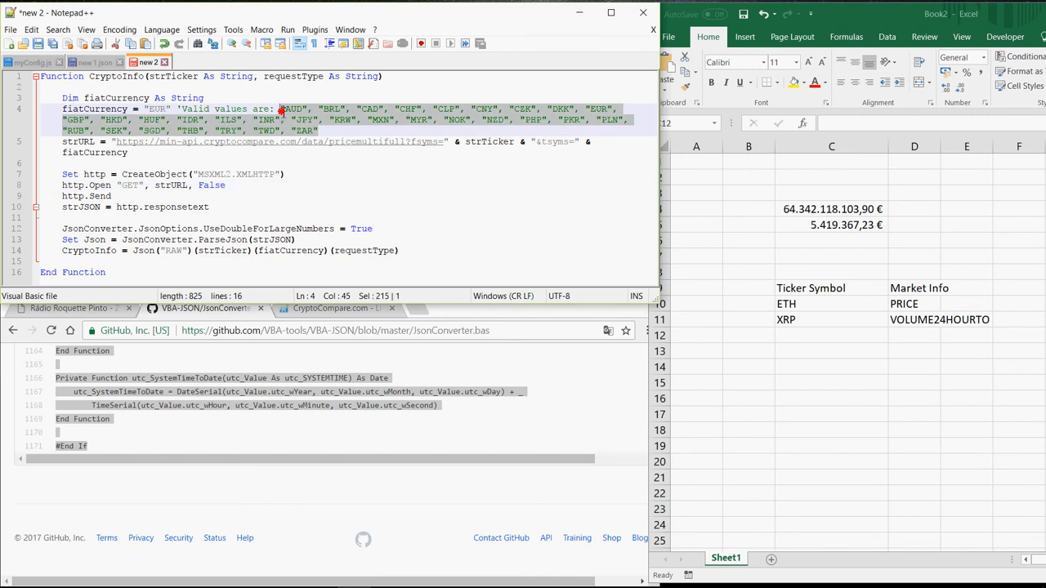
mouse_move(388, 121)
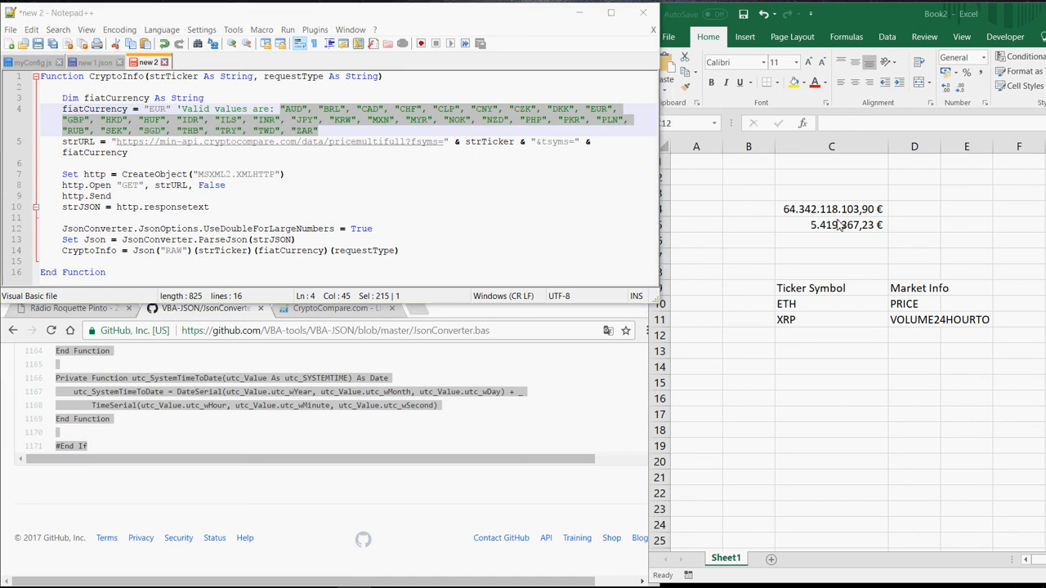
Step: Return to the Excel sheet after reviewing the accepted fiat currencies in Notepad++
click(831, 336)
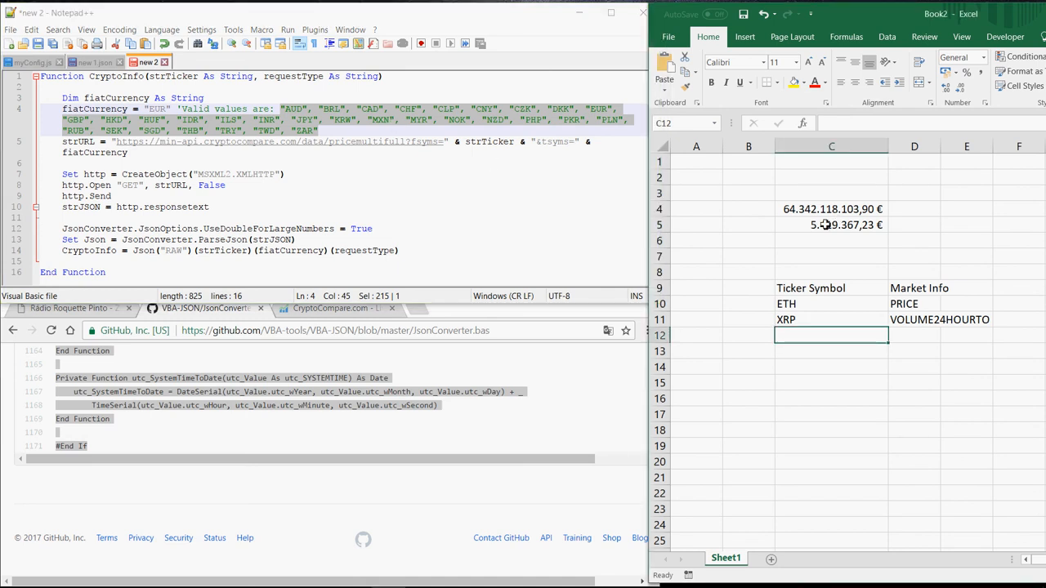